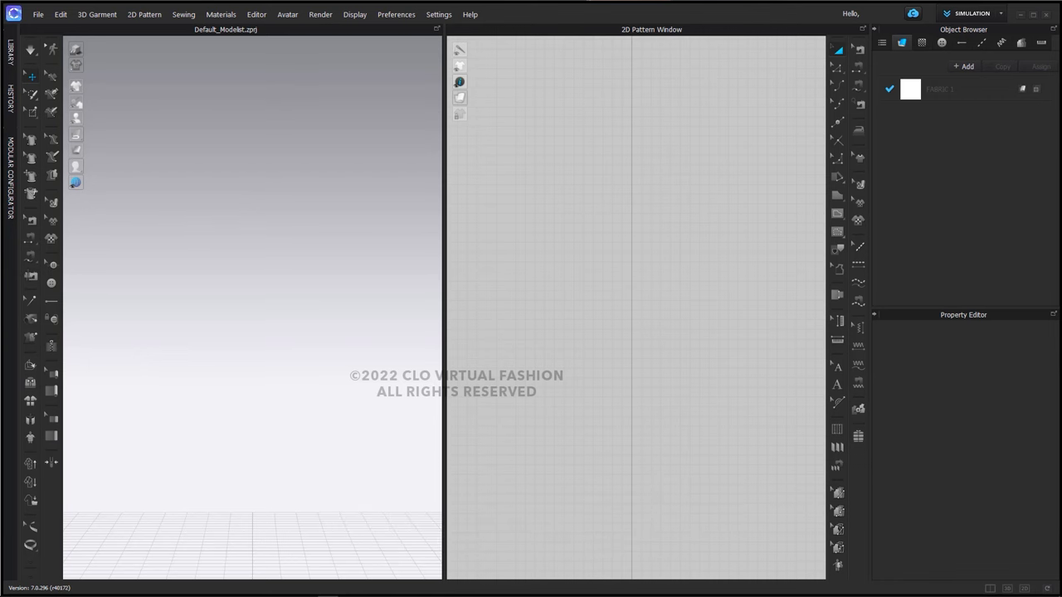
# Step: Show the Polygon, Rectangle, Ellipse and Spiral shape options in the 2D toolbar
pyautogui.click(837, 196)
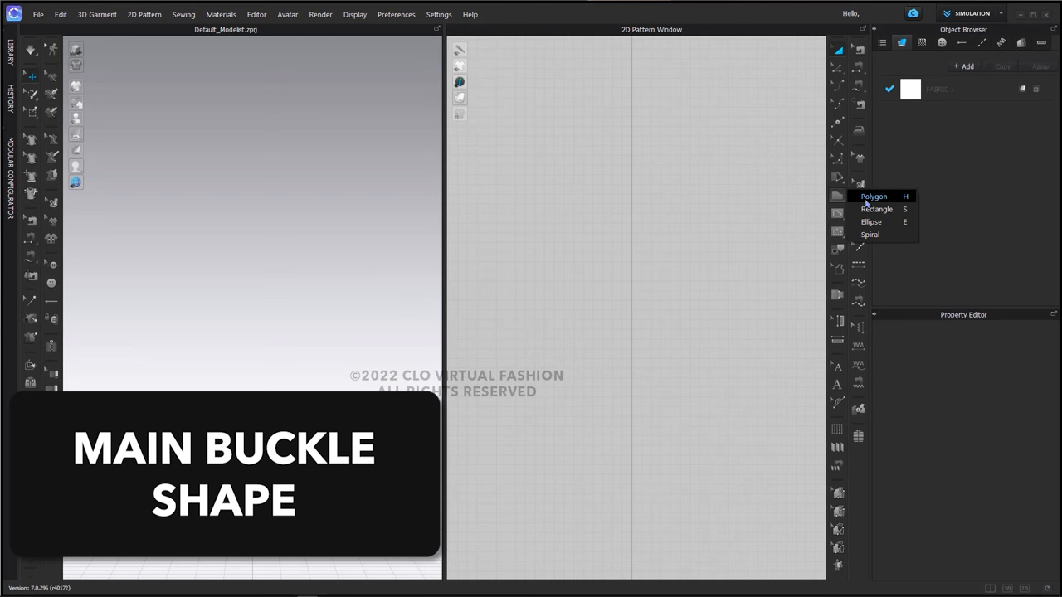
# Step: Draw a rectangular pattern piece 4 inches wide
pyautogui.click(876, 209)
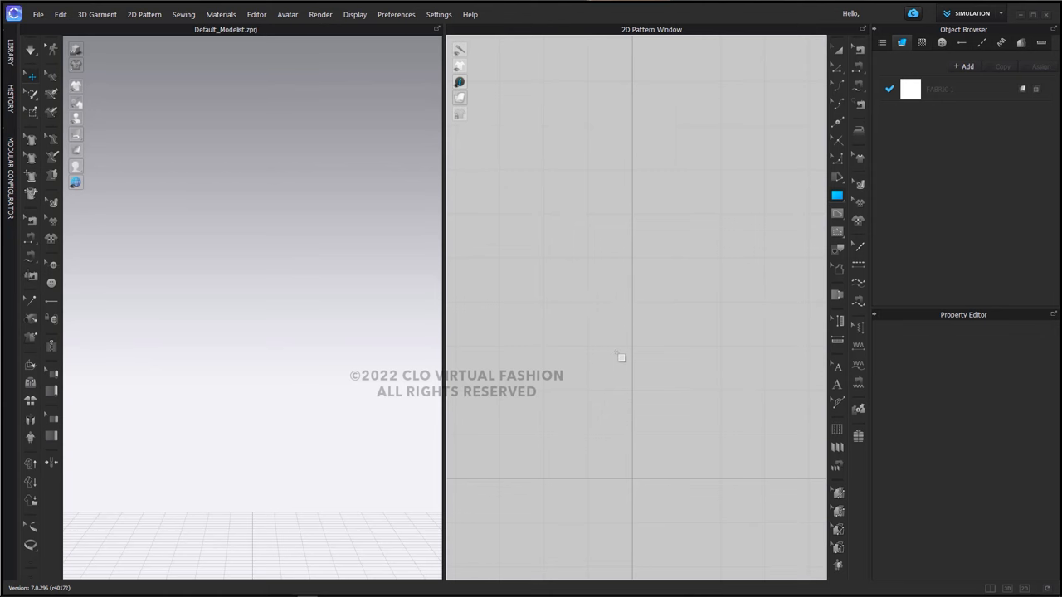
pyautogui.moveTo(630, 377)
pyautogui.write('4')
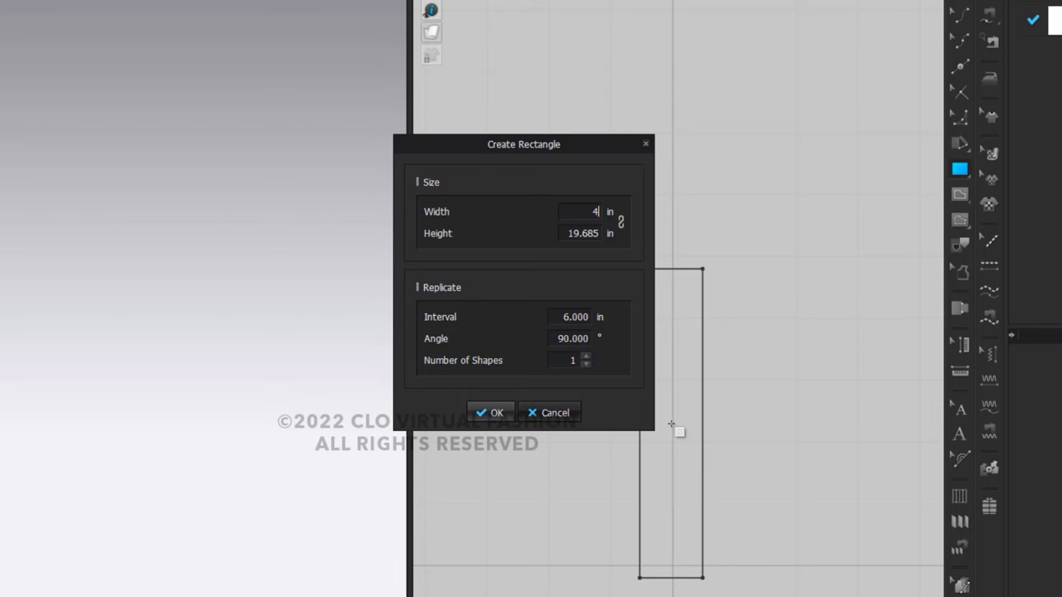
pyautogui.press('Tab')
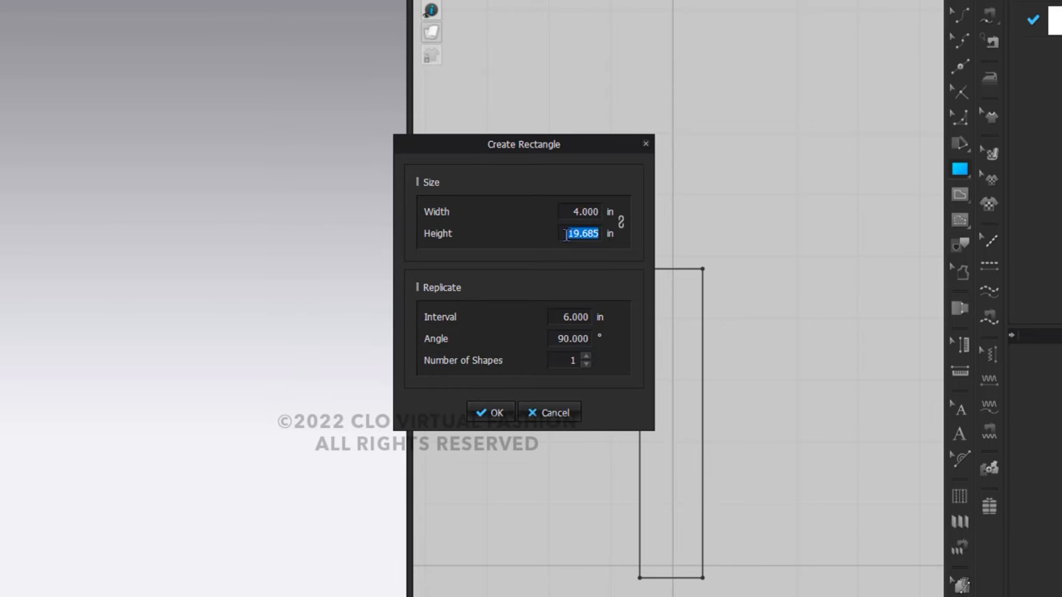
pyautogui.click(491, 412)
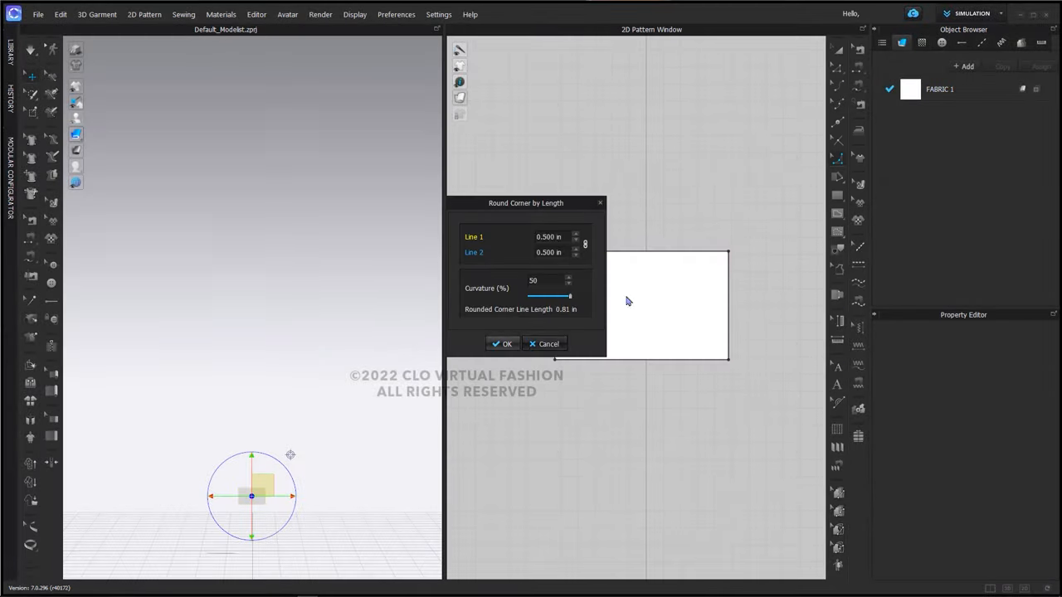
# Step: Apply the rounded corners and set the rectangle's particle distance to 1.0 mm
pyautogui.click(502, 343)
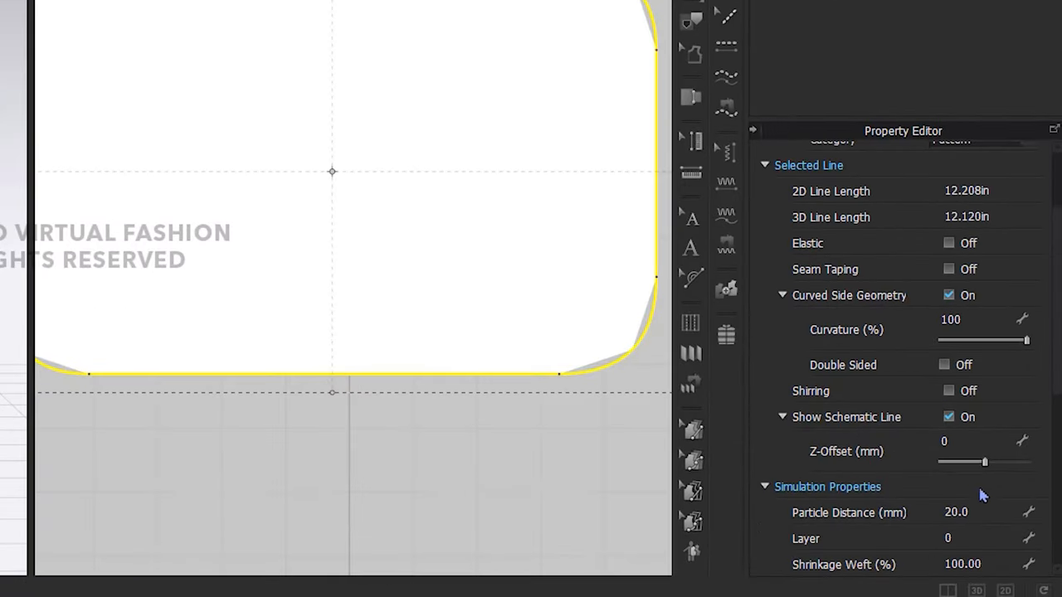
pyautogui.doubleClick(955, 512)
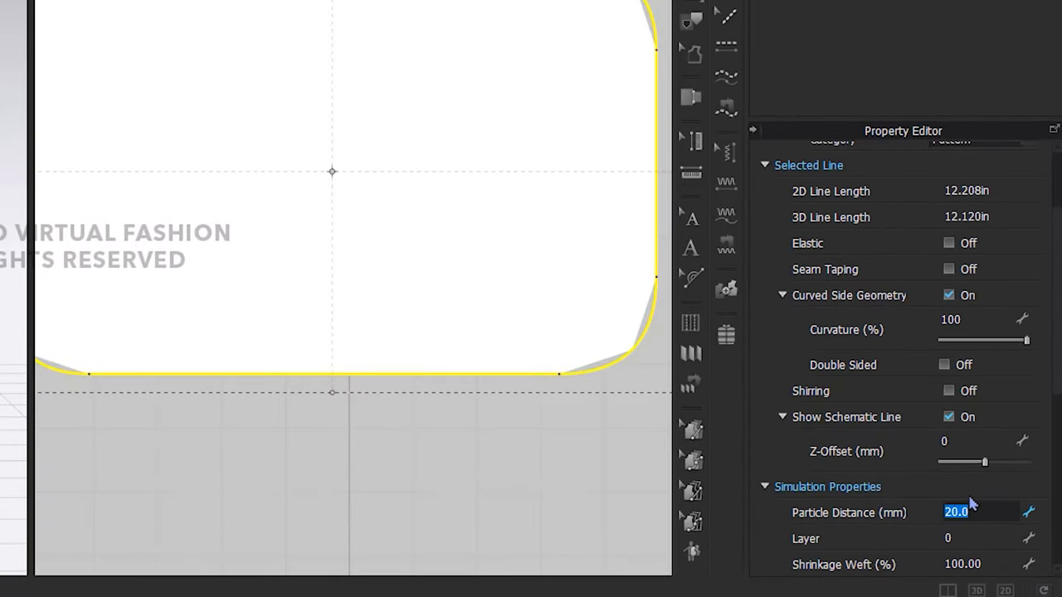
pyautogui.write('1')
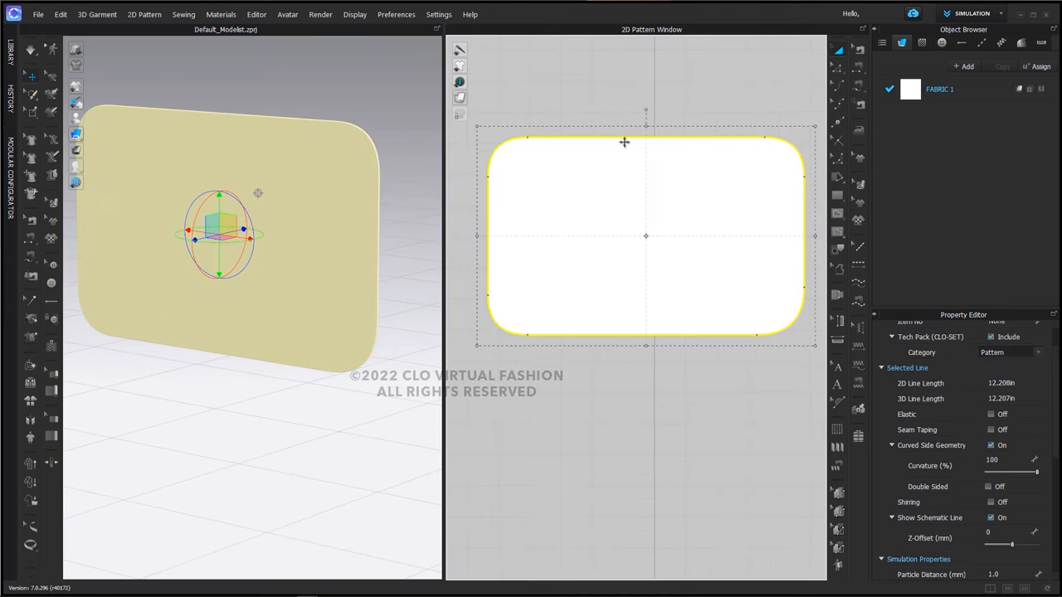
pyautogui.moveTo(612, 245)
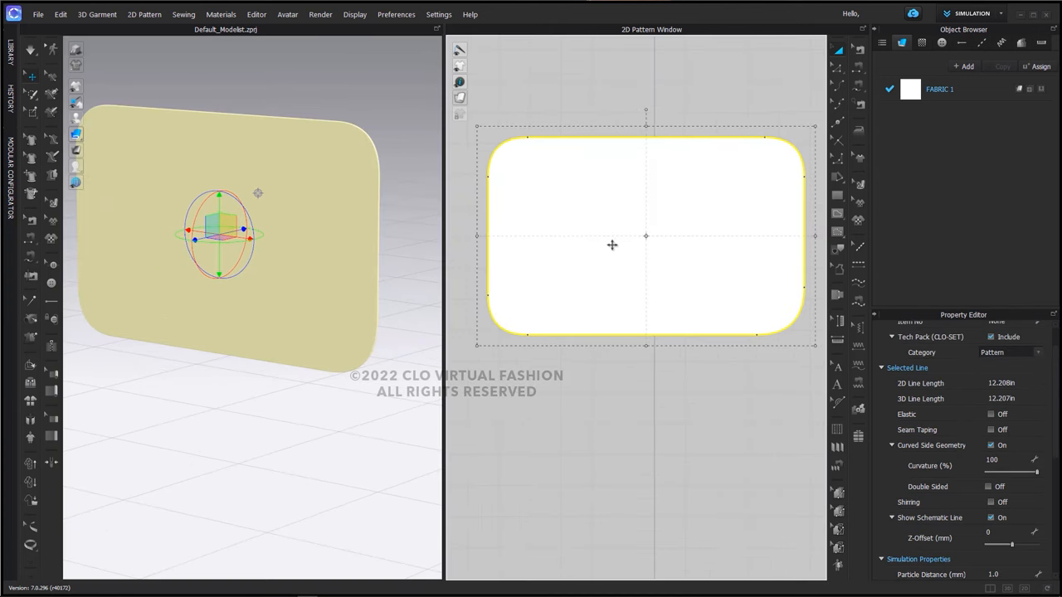
# Step: Offset the rounded outline inward as an internal line and select that line
pyautogui.rightClick(612, 245)
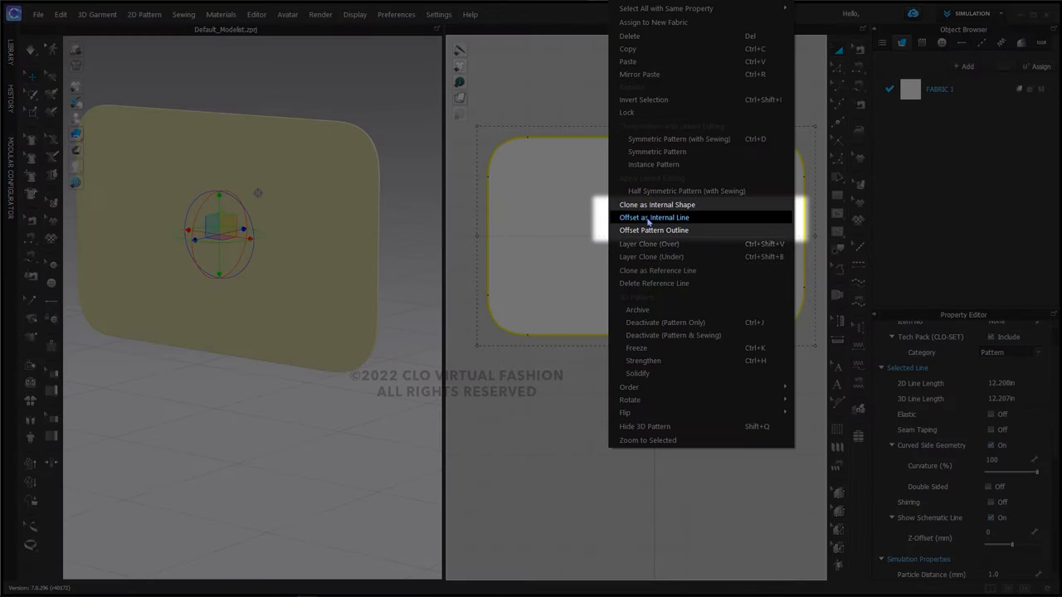
pyautogui.click(654, 217)
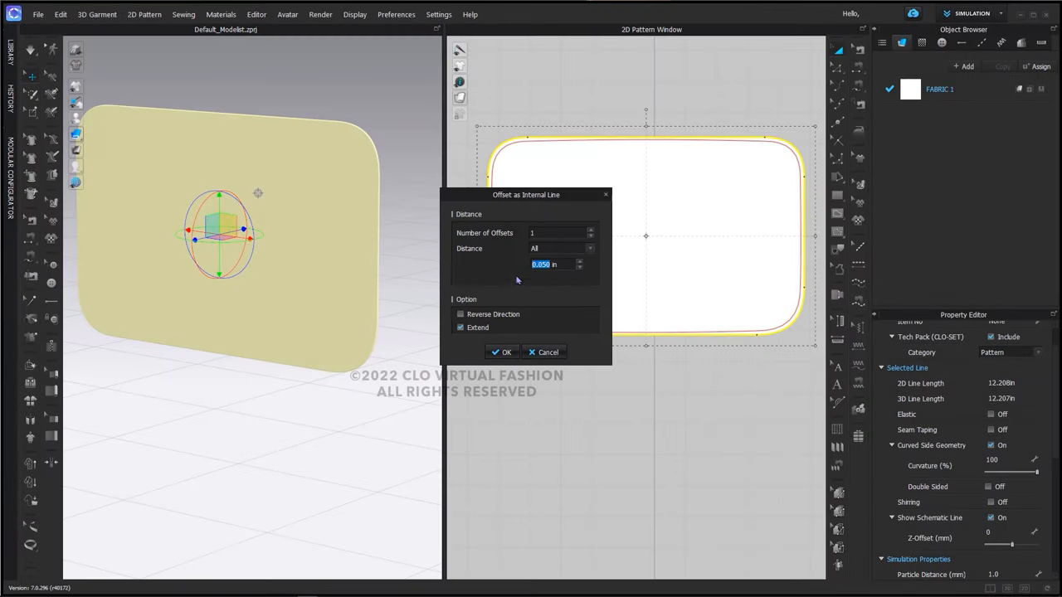
pyautogui.moveTo(549, 281)
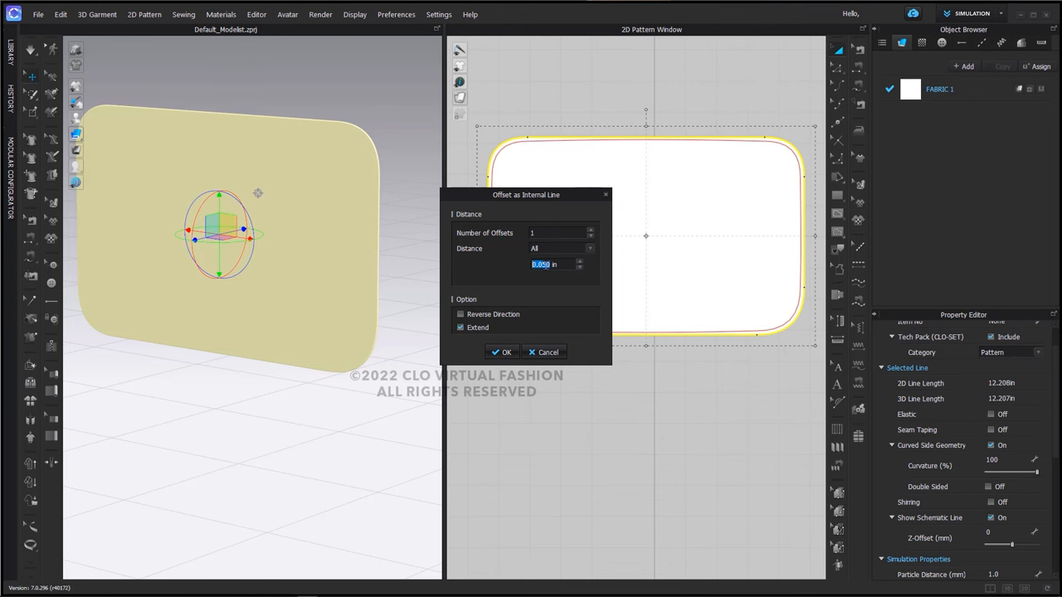
pyautogui.click(501, 351)
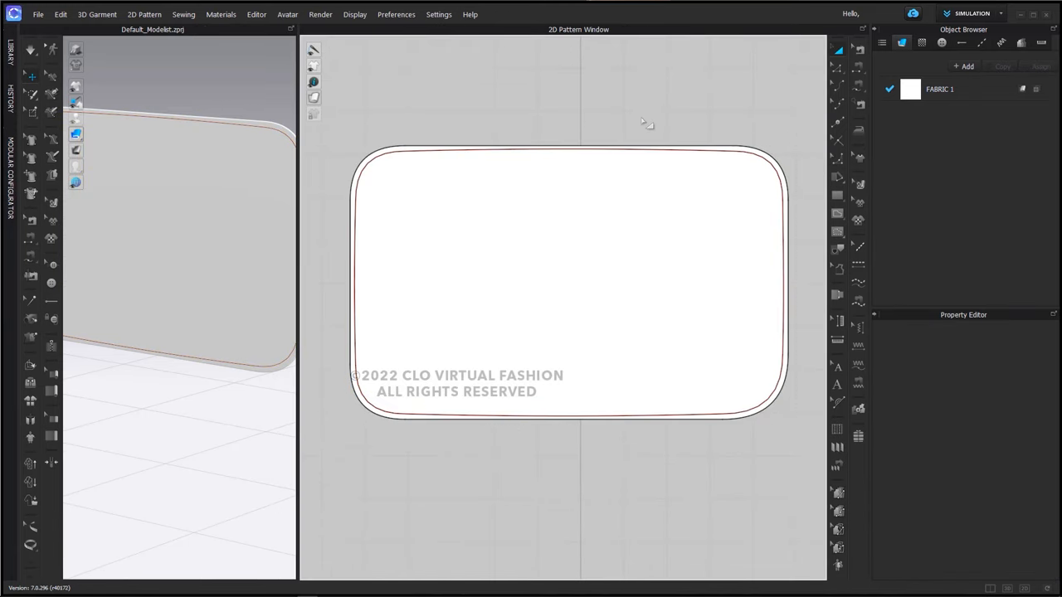
pyautogui.click(537, 149)
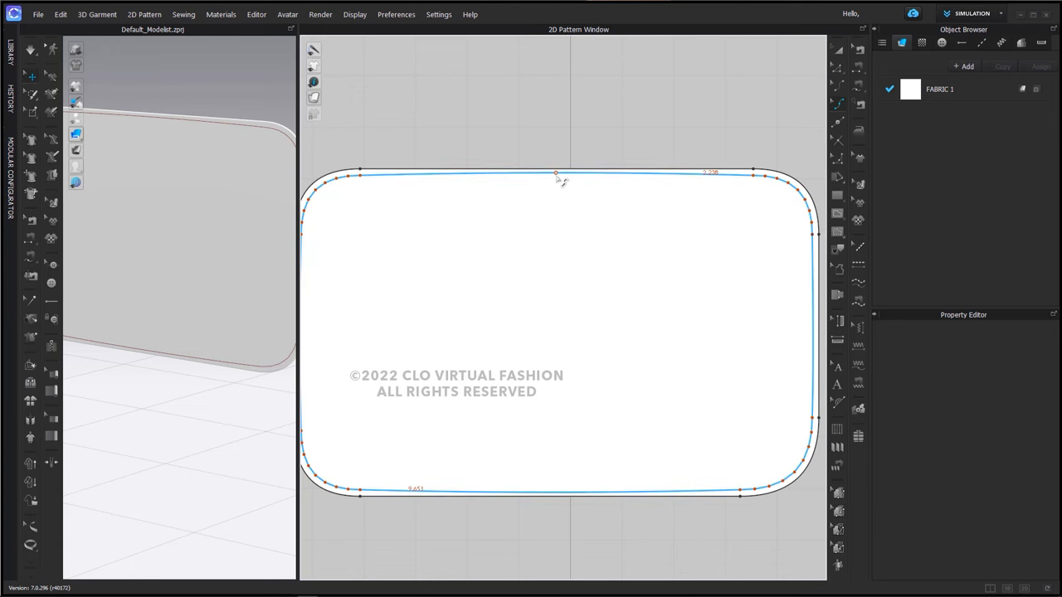
pyautogui.click(556, 174)
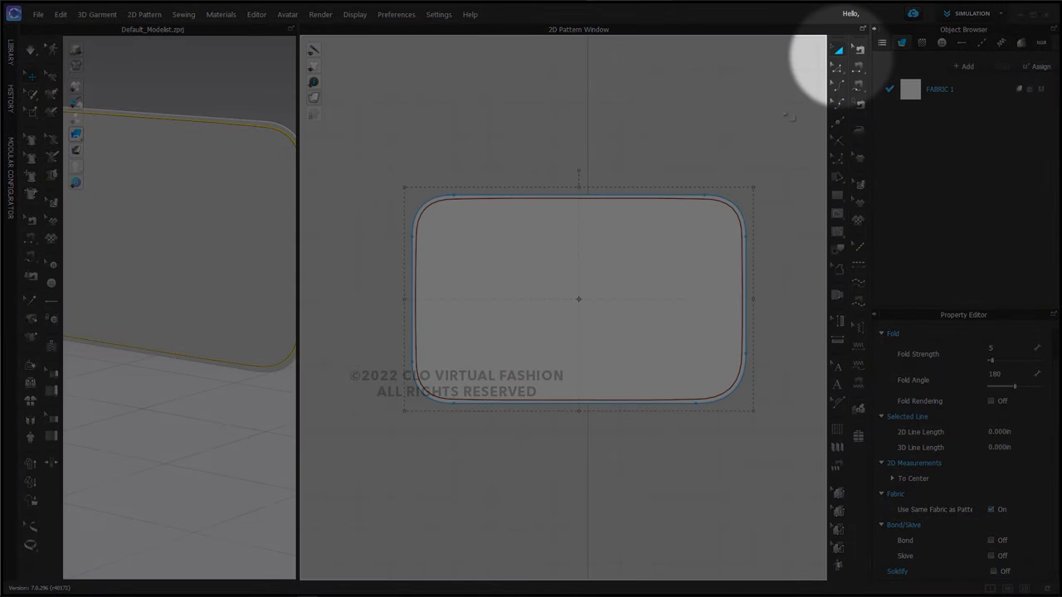
# Step: Convert the internal offset line into a hole
pyautogui.click(676, 201)
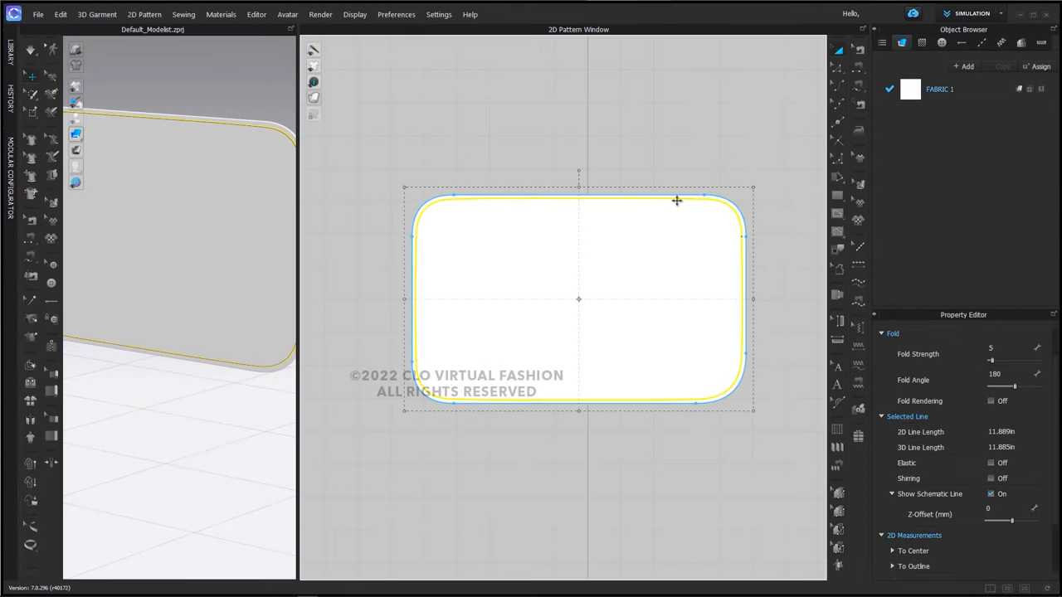
pyautogui.rightClick(676, 201)
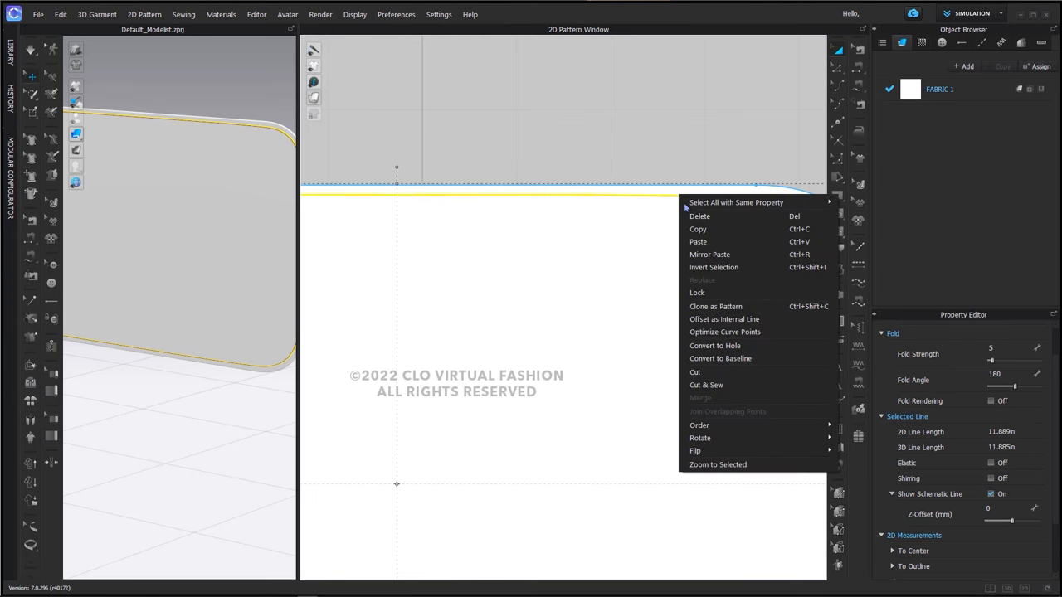
pyautogui.moveTo(715, 345)
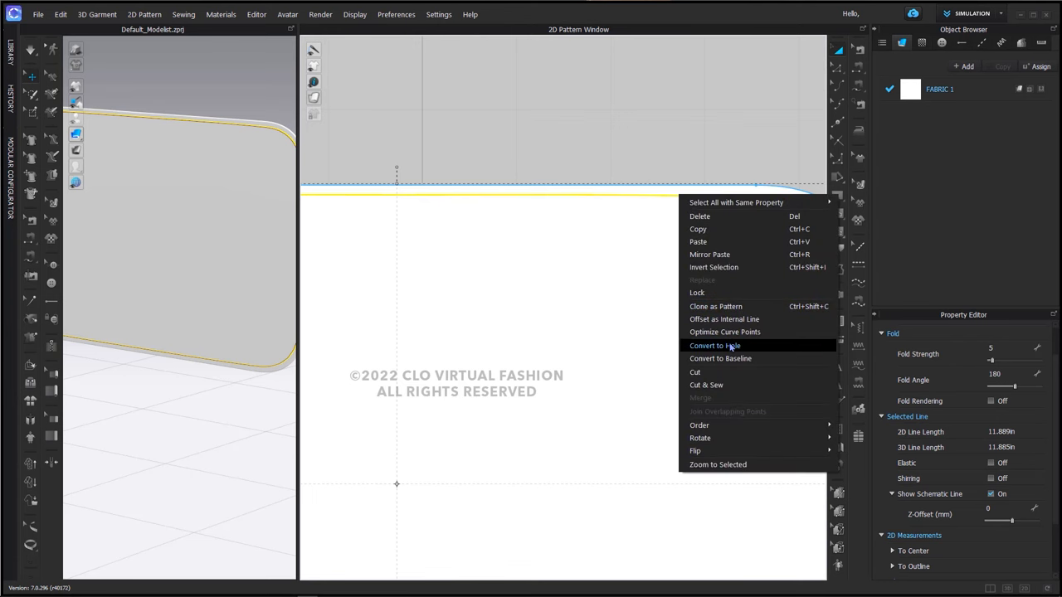
pyautogui.click(714, 345)
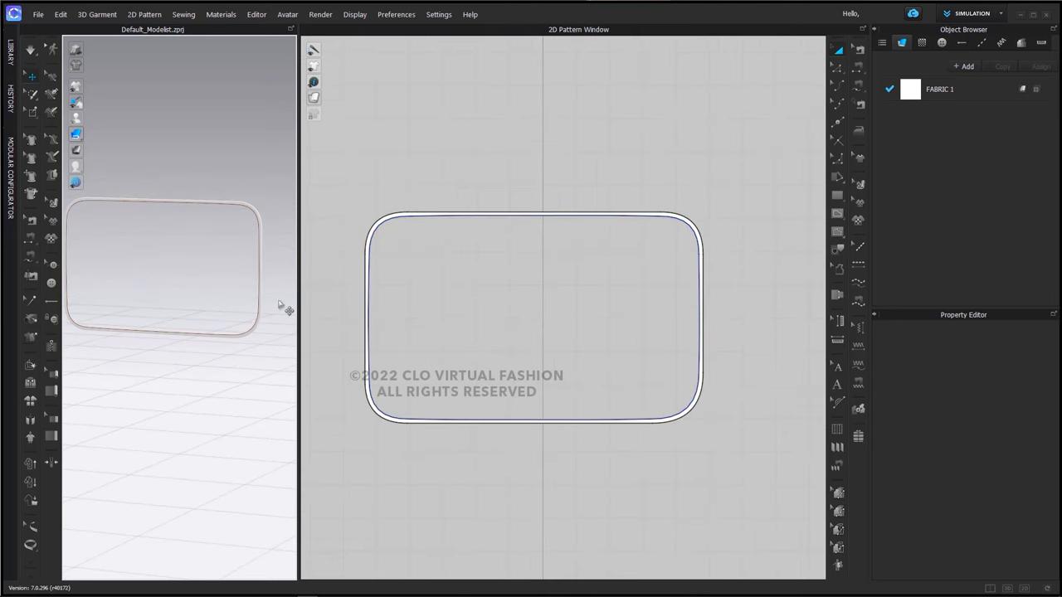
pyautogui.moveTo(518, 437)
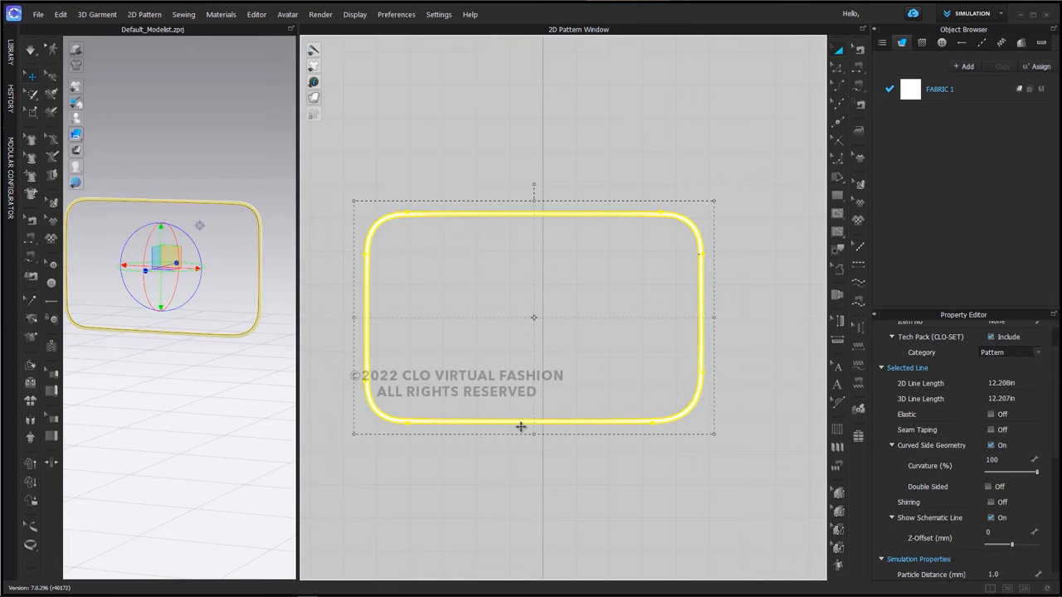
pyautogui.moveTo(699, 416)
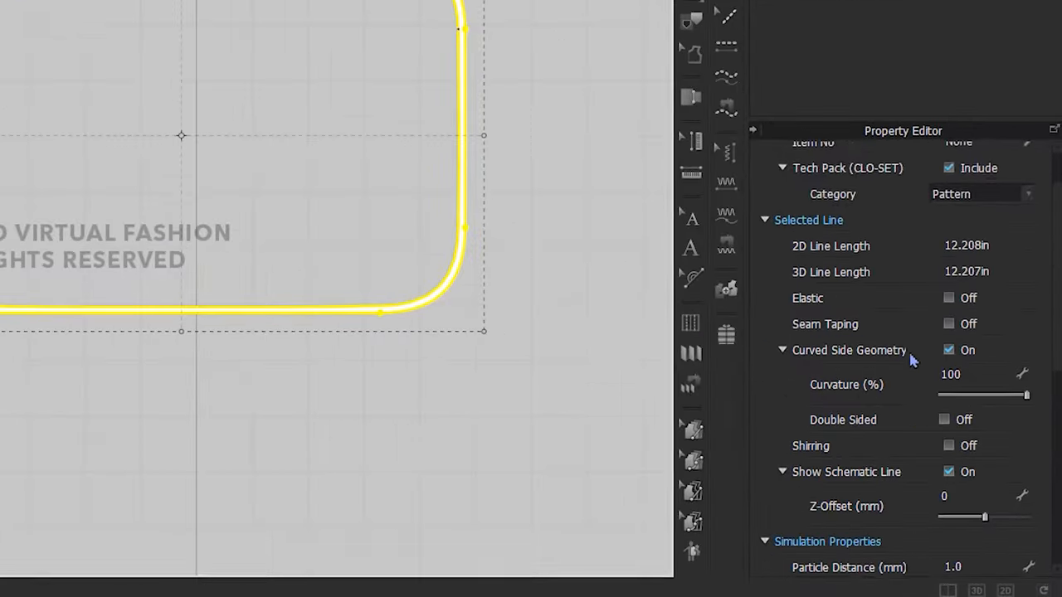
# Step: Set the frame's Add'l Thickness - Rendering to 8
pyautogui.scroll(-3)
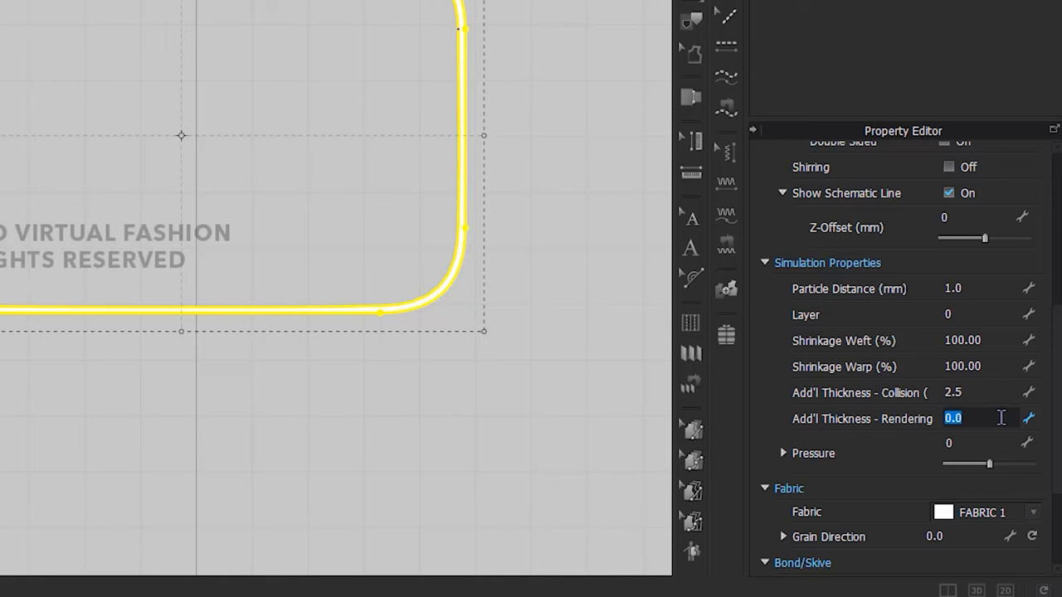
pyautogui.write('8')
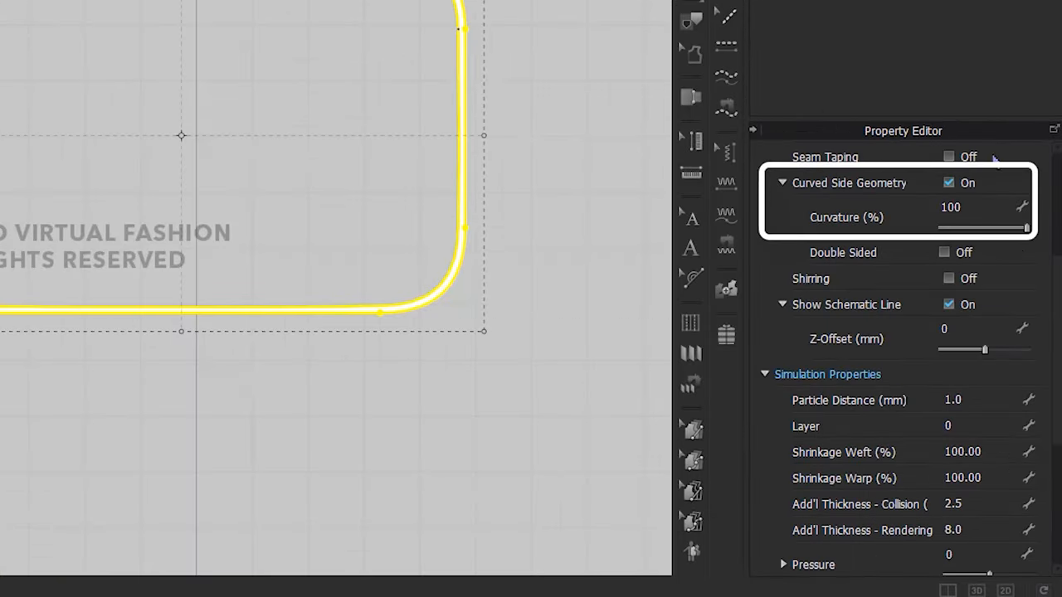
pyautogui.moveTo(979, 202)
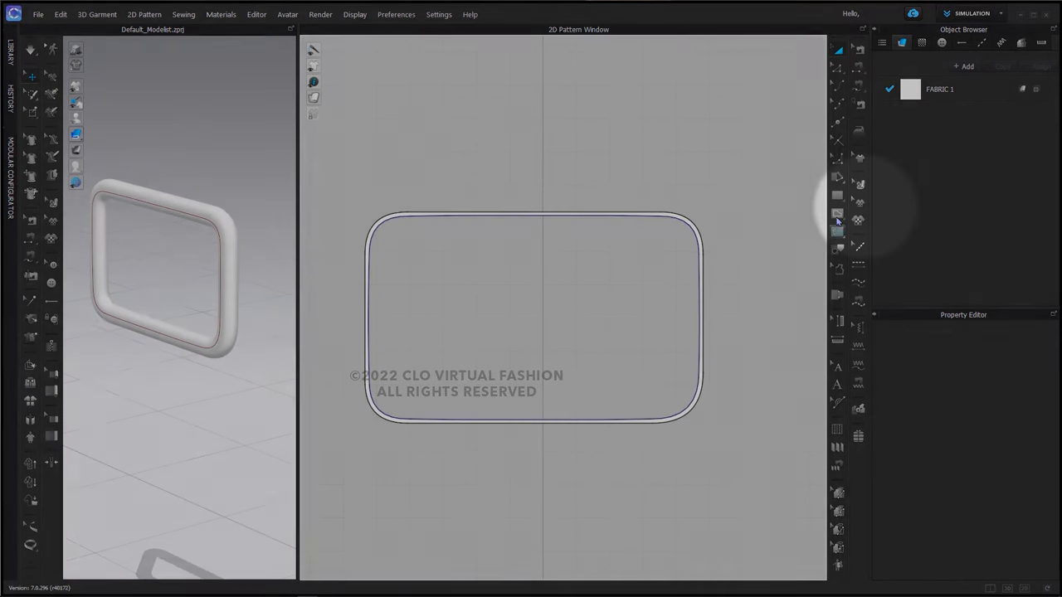
# Step: Create a circle pattern piece with a 0.5-inch diameter
pyautogui.click(837, 197)
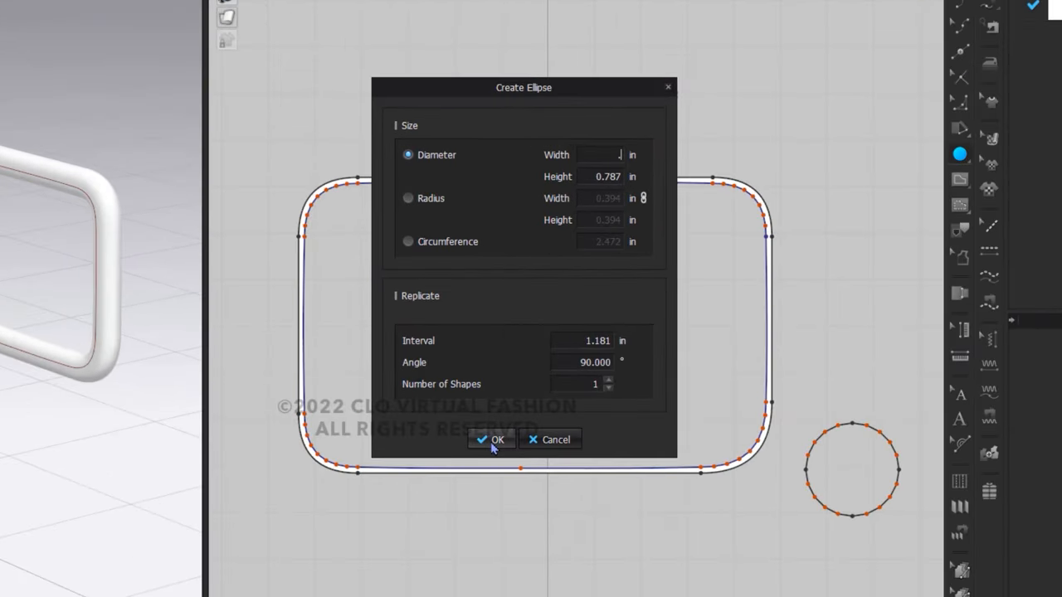
pyautogui.write('.5')
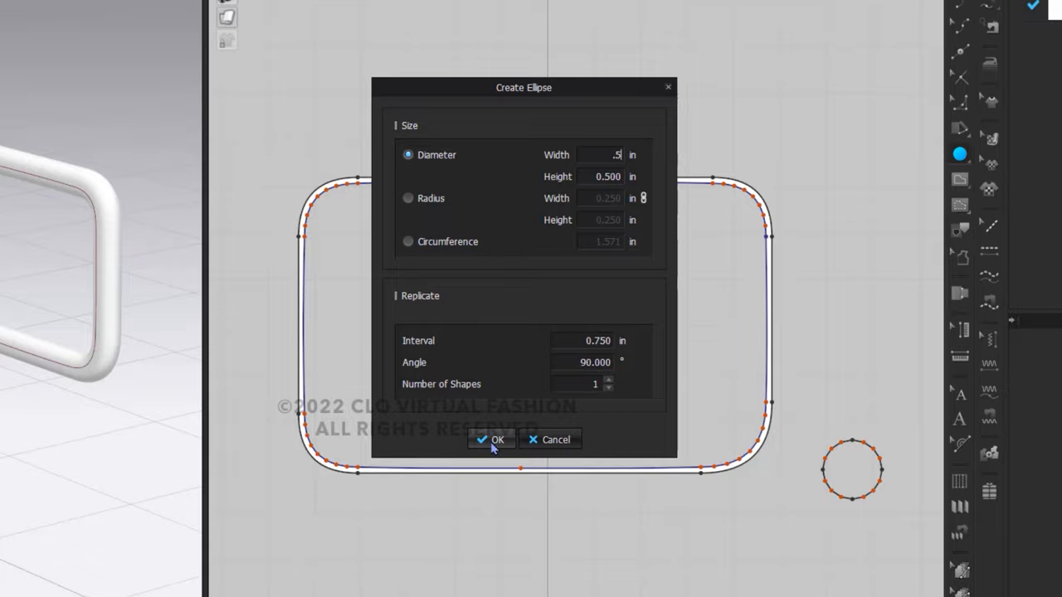
pyautogui.click(490, 440)
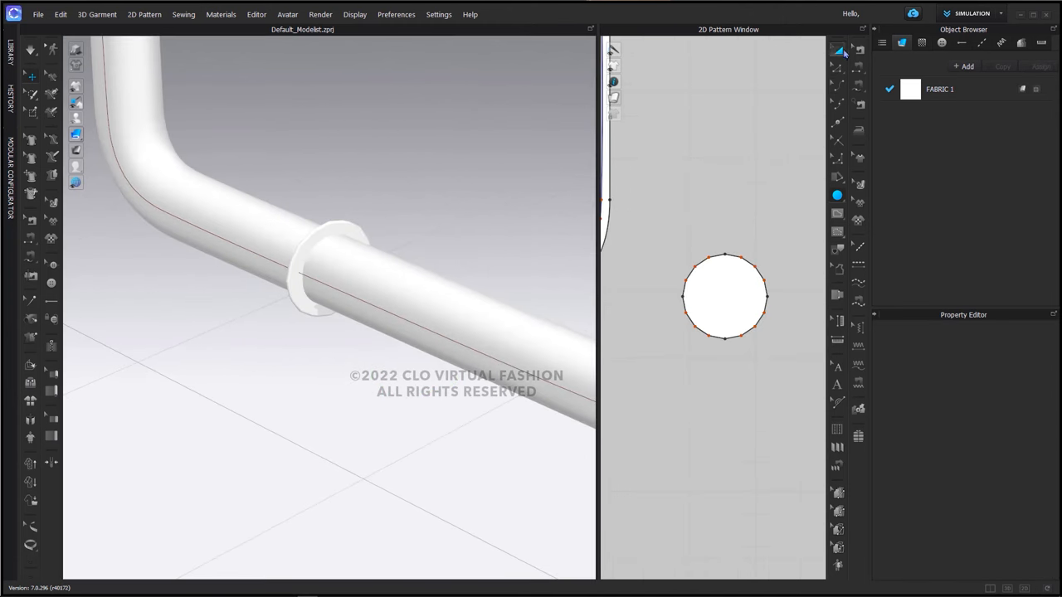
# Step: Offset the circle's outline inward as an internal line
pyautogui.rightClick(724, 296)
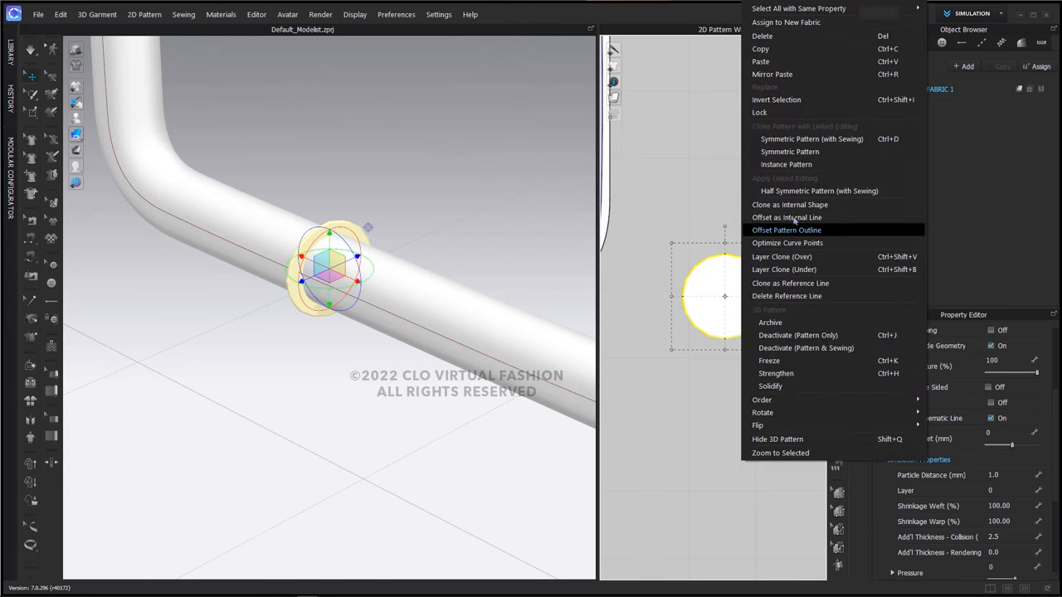
pyautogui.click(785, 216)
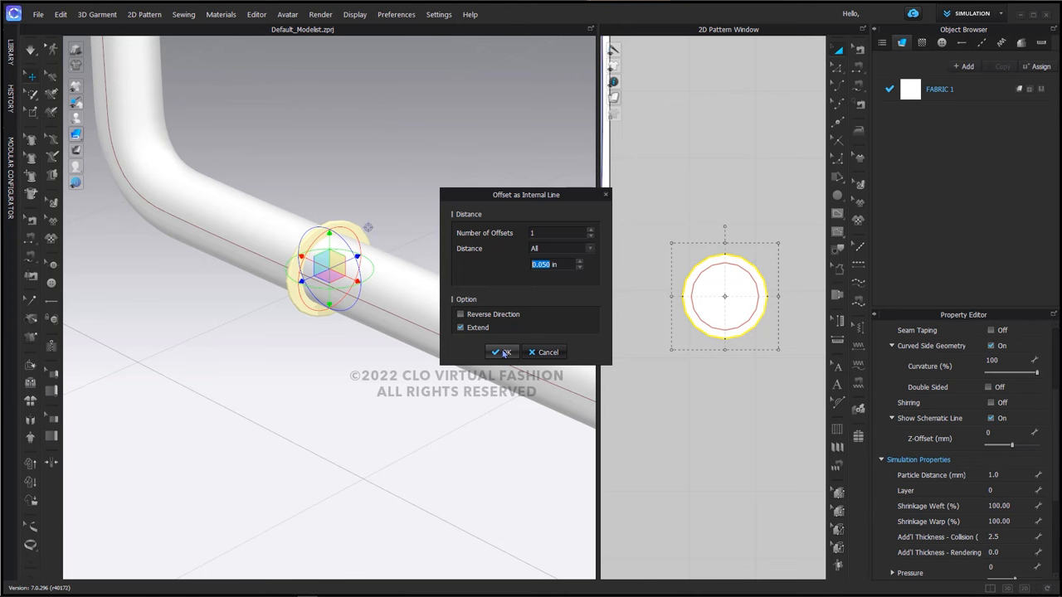
pyautogui.click(502, 352)
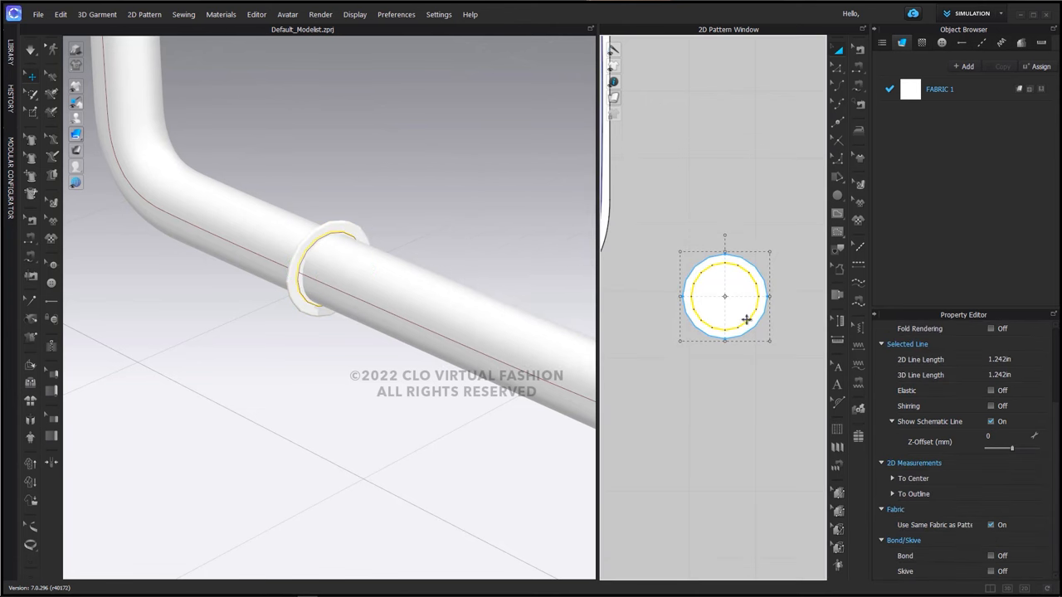
# Step: Give the circle a rendering thickness of 75 and view it against the frame
pyautogui.rightClick(724, 296)
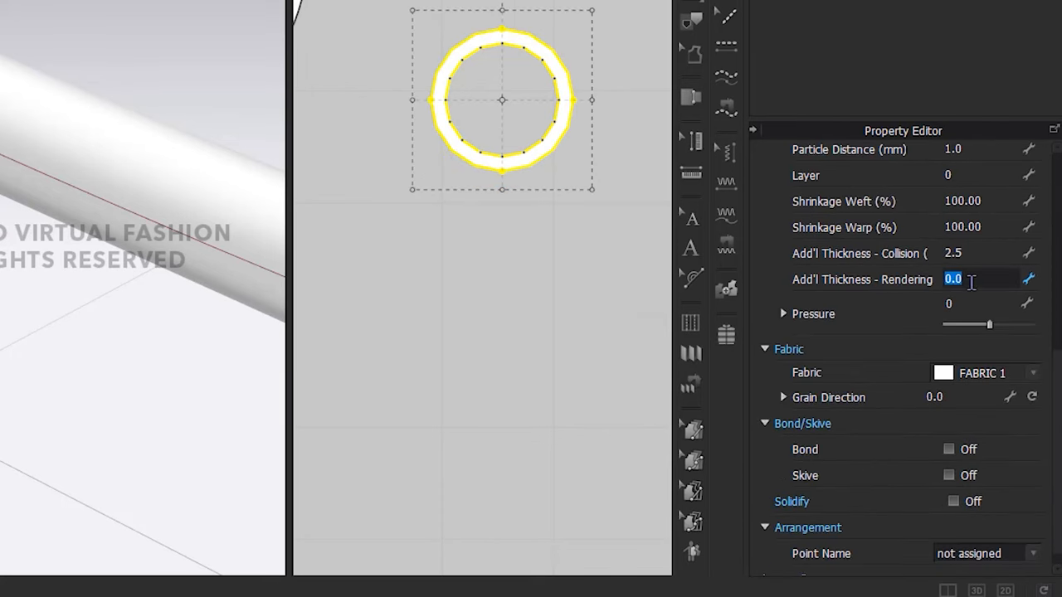
pyautogui.write('75')
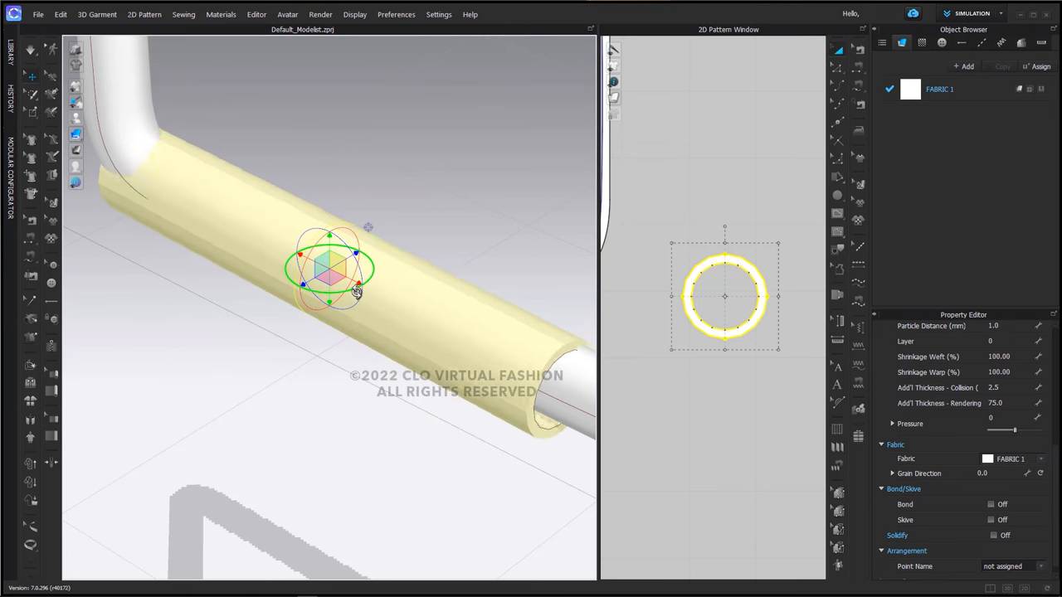
pyautogui.moveTo(357, 291); pyautogui.dragTo(336, 307)
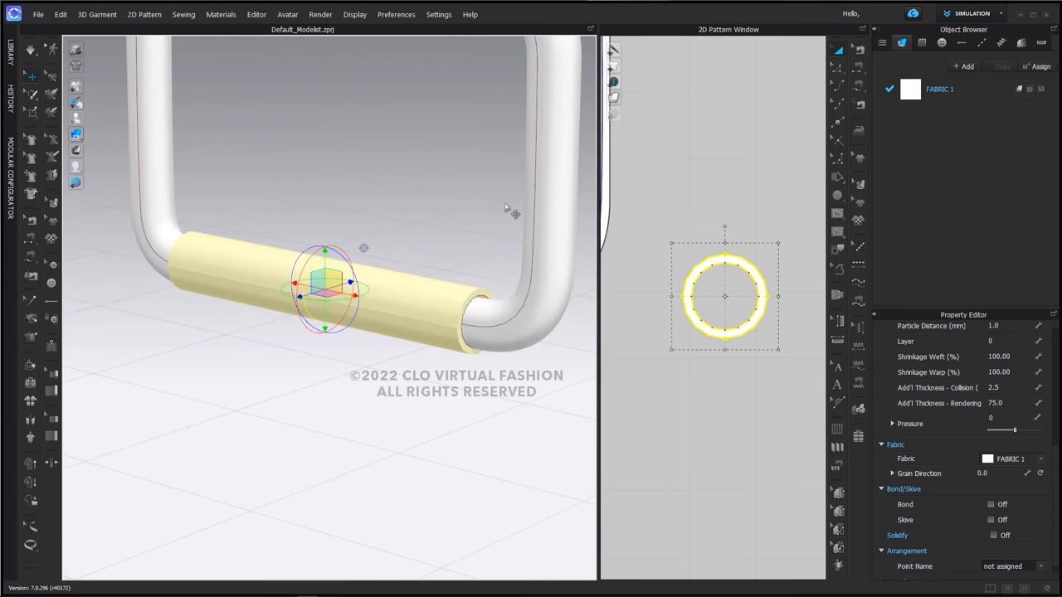
pyautogui.moveTo(570, 225)
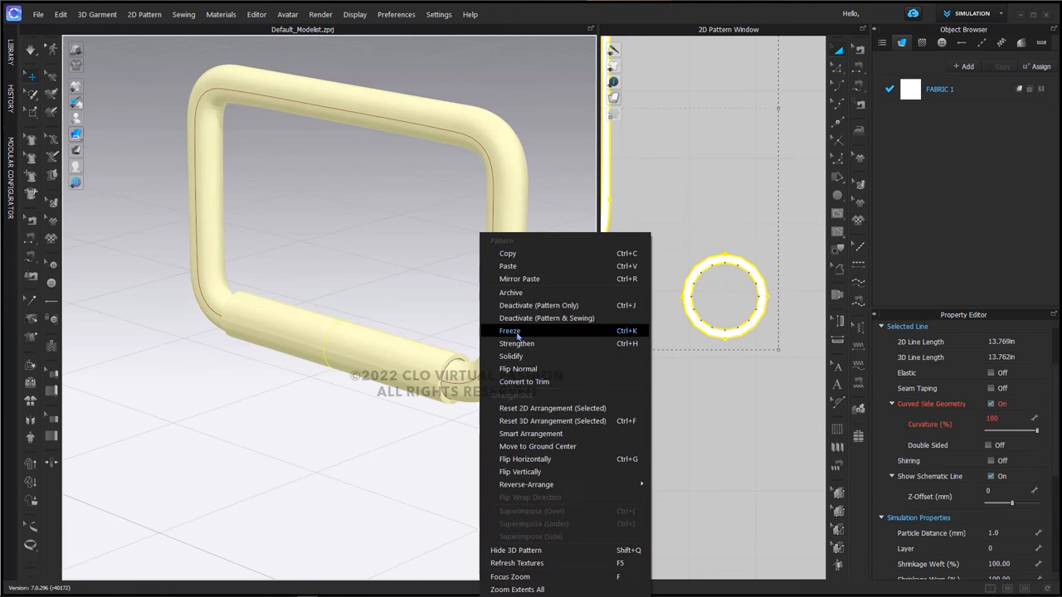
# Step: Freeze the frame and roller, then hide the freeze colour in the 3D view
pyautogui.click(510, 330)
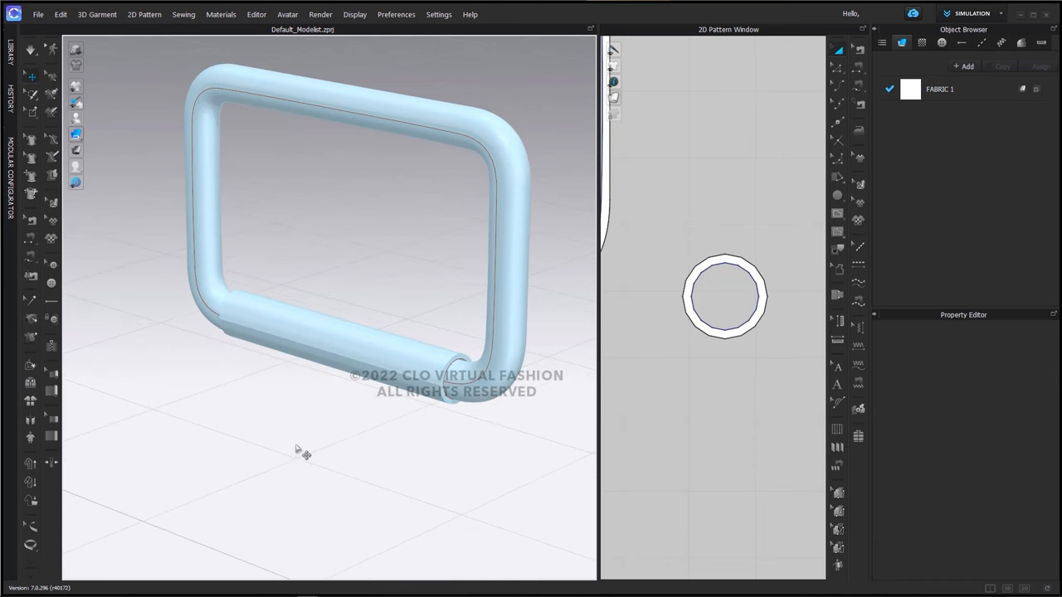
pyautogui.rightClick(294, 452)
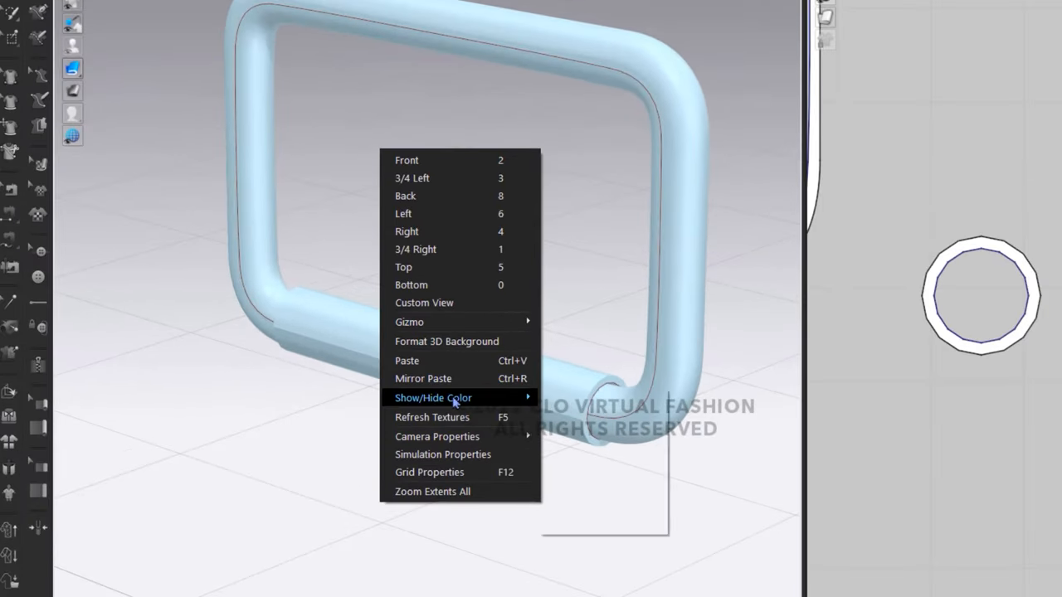
pyautogui.moveTo(433, 397)
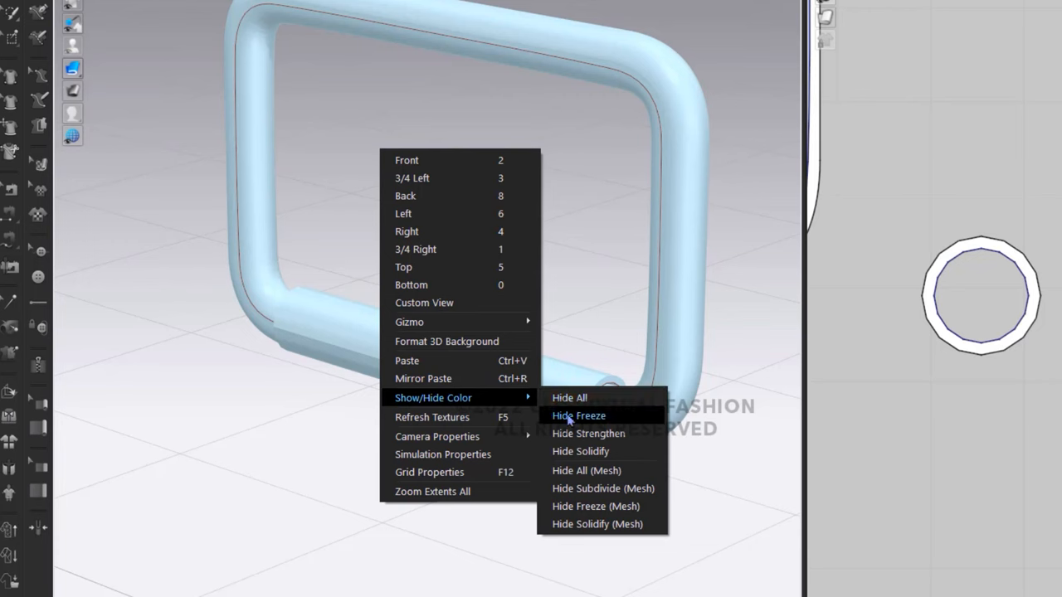
pyautogui.click(578, 415)
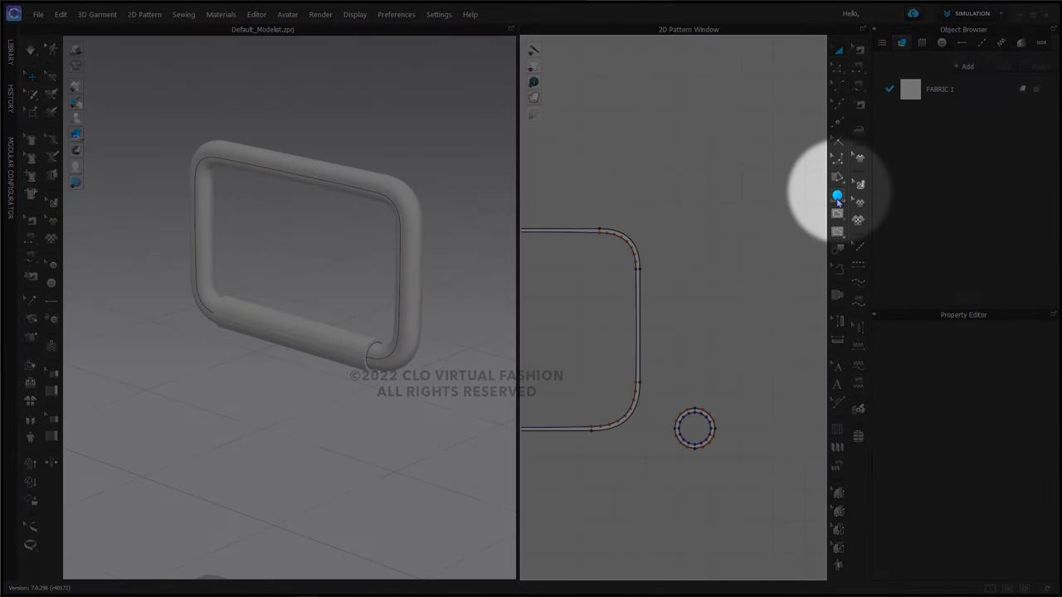
# Step: Create a circle pattern piece 0.750 in wide and high
pyautogui.click(837, 197)
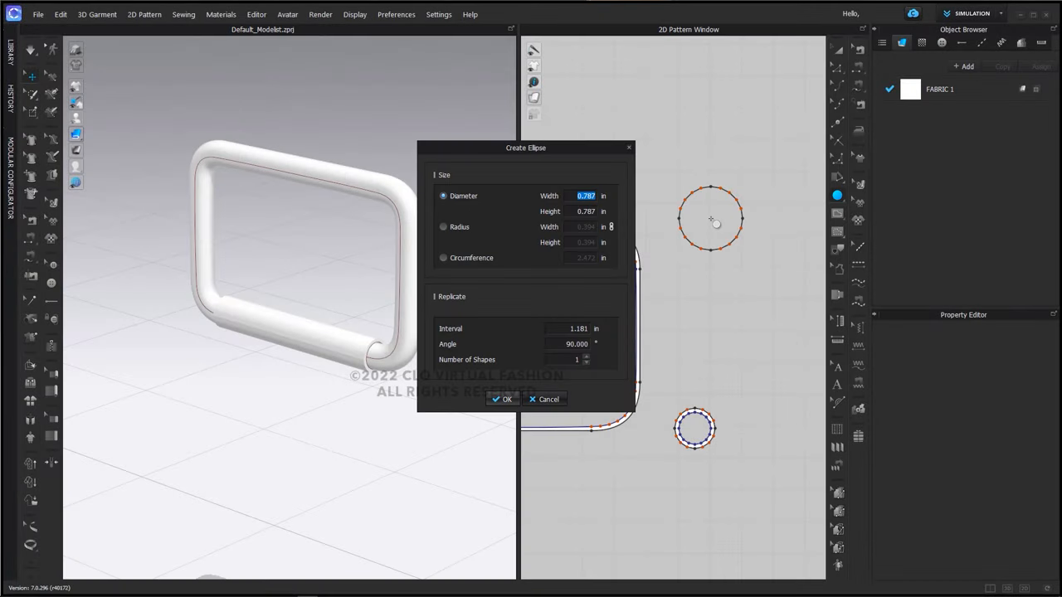
pyautogui.write('3')
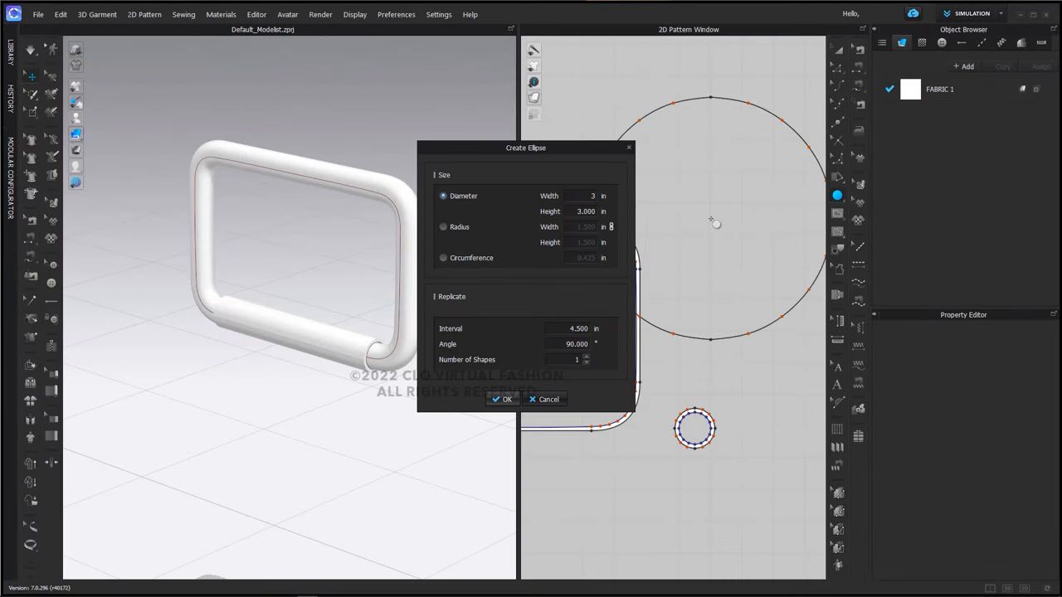
pyautogui.write('0.750')
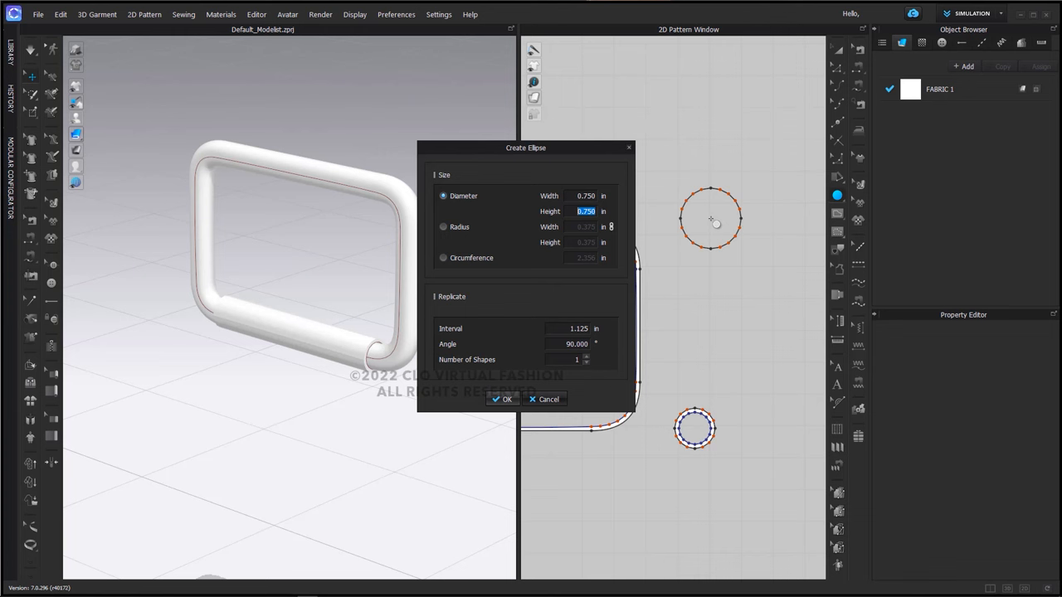
pyautogui.click(502, 399)
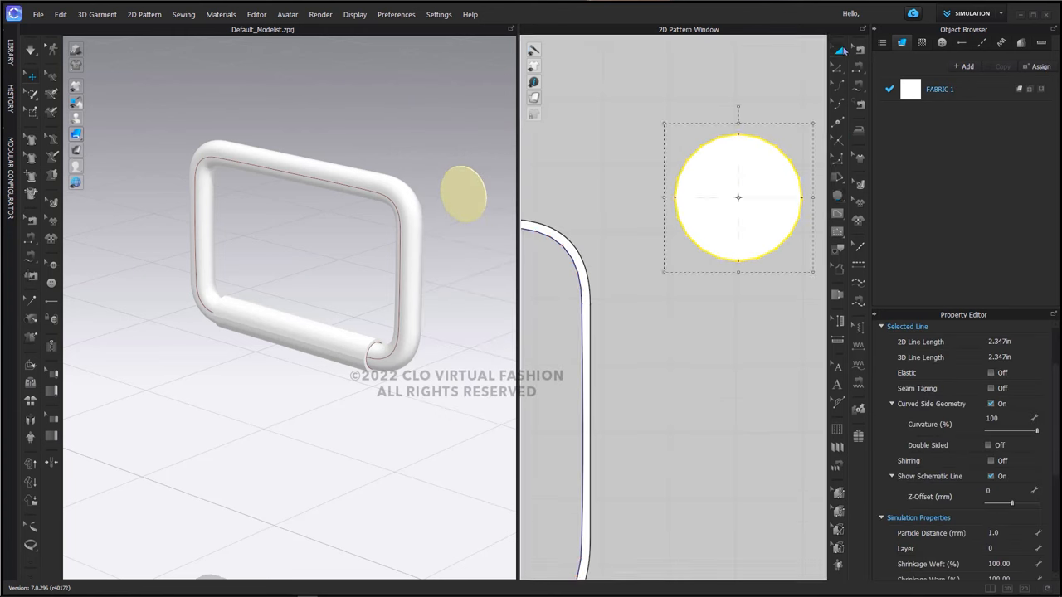
pyautogui.rightClick(737, 196)
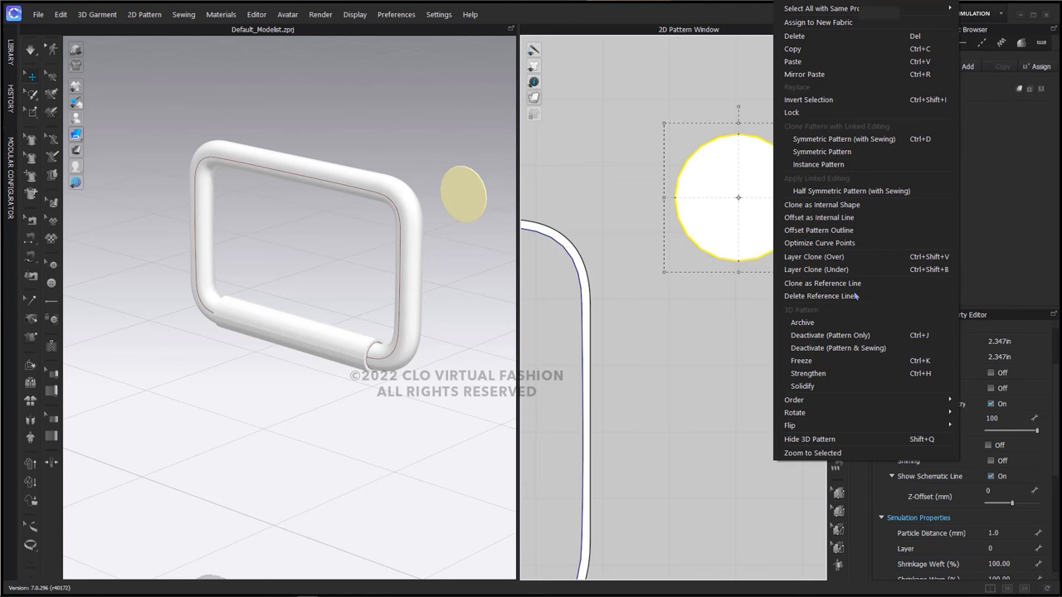
# Step: Offset the disc's outline inward and convert the inner line into a hole, forming a ring
pyautogui.click(818, 217)
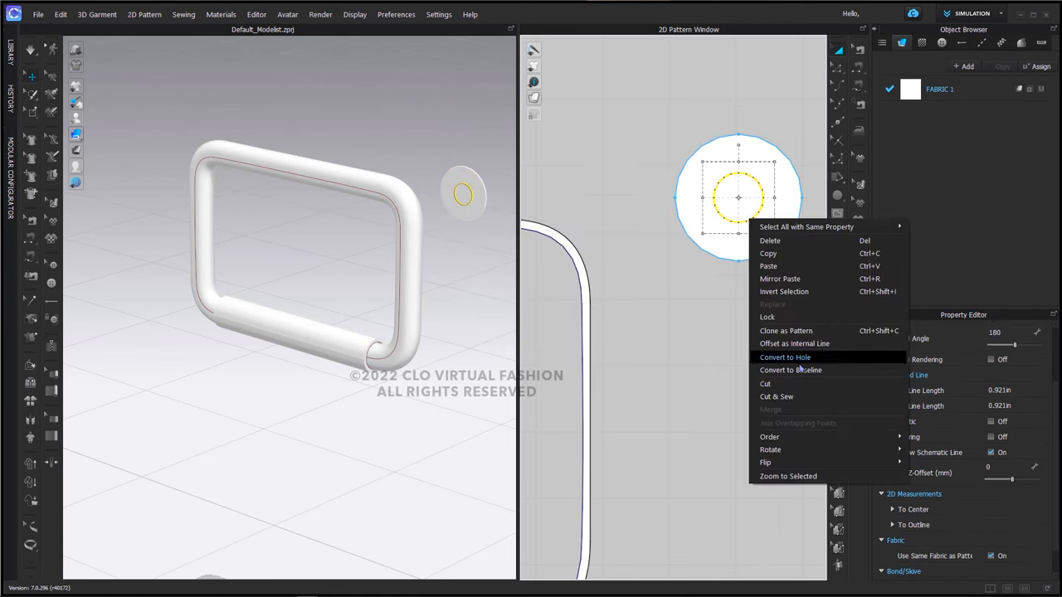
pyautogui.click(783, 357)
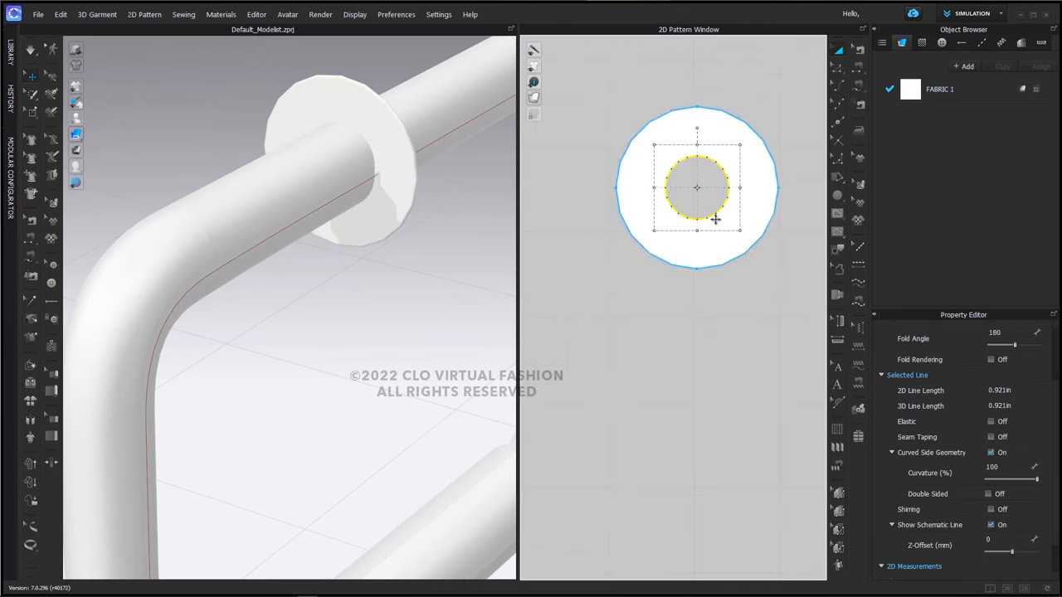
pyautogui.moveTo(697, 187); pyautogui.dragTo(690, 180)
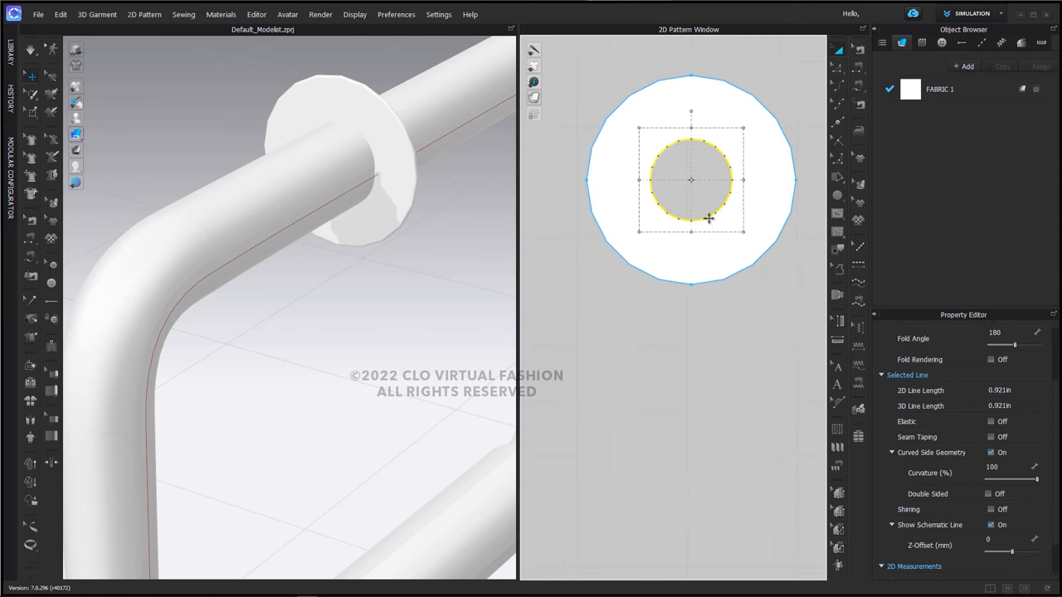
pyautogui.moveTo(792, 80)
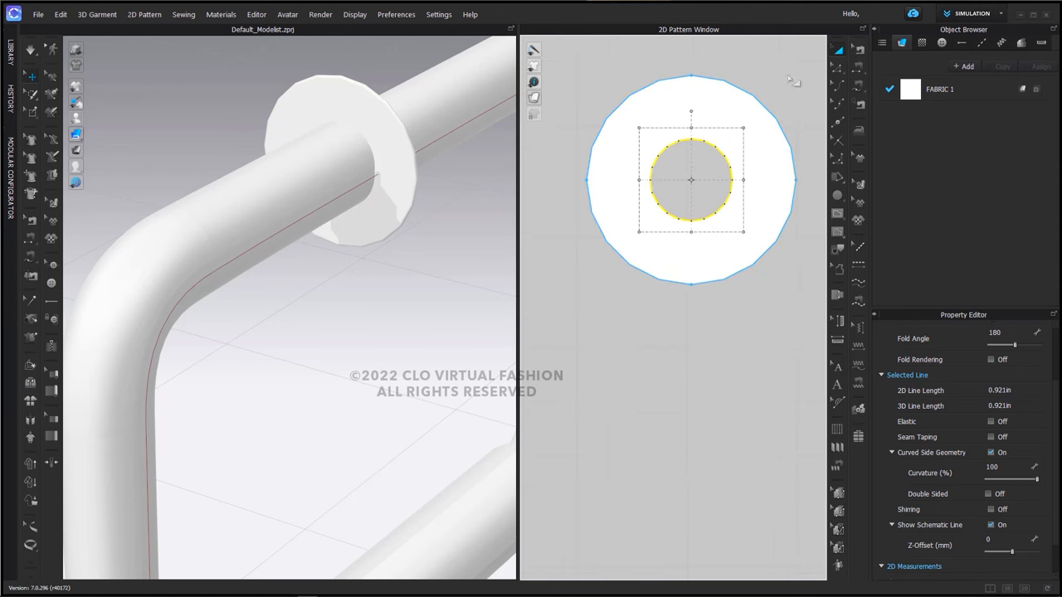
pyautogui.moveTo(738, 232)
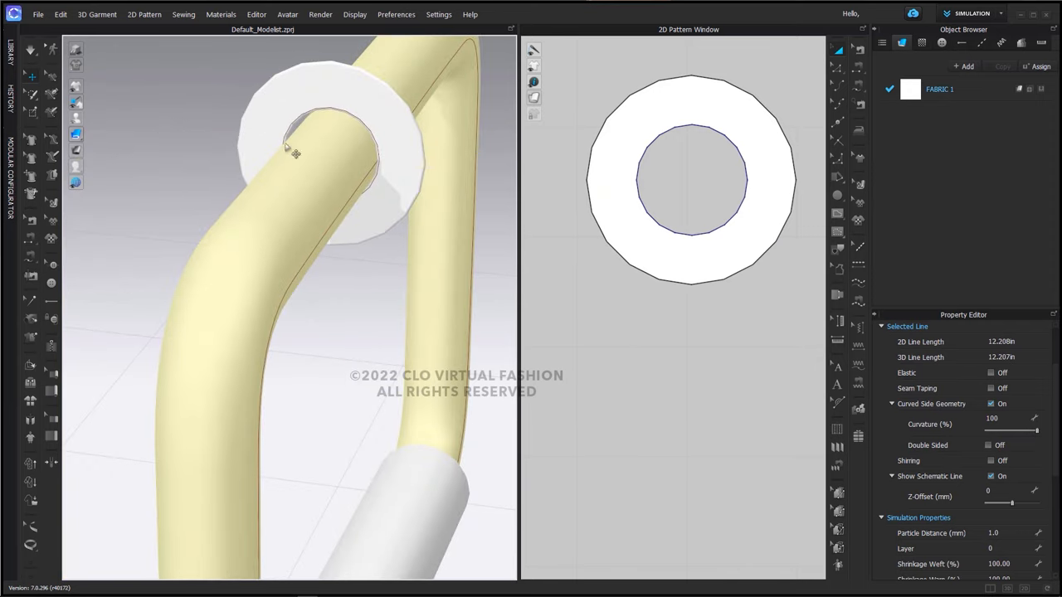
pyautogui.moveTo(223, 226)
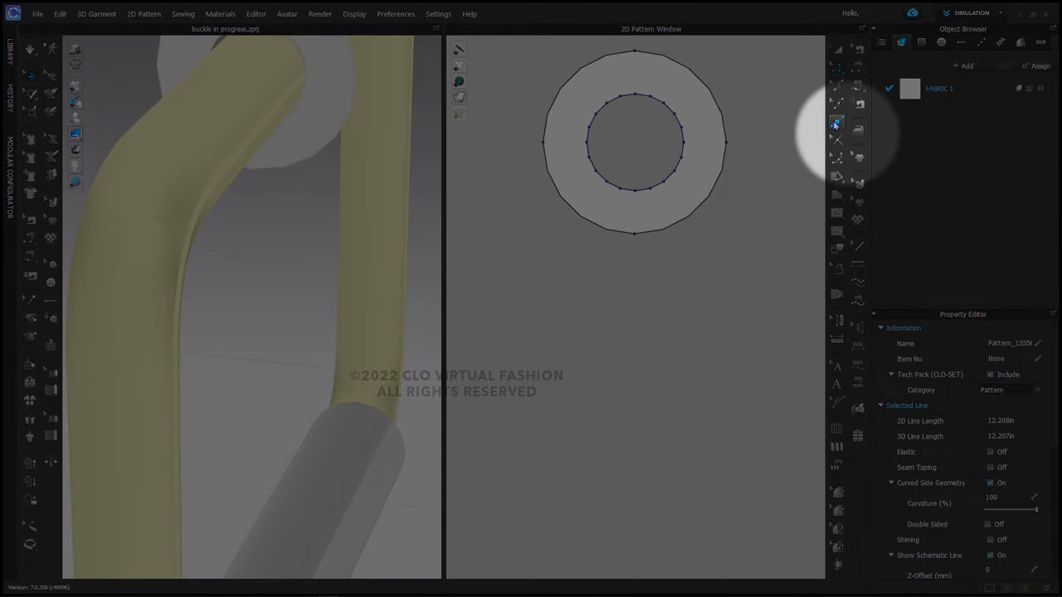
pyautogui.moveTo(837, 123)
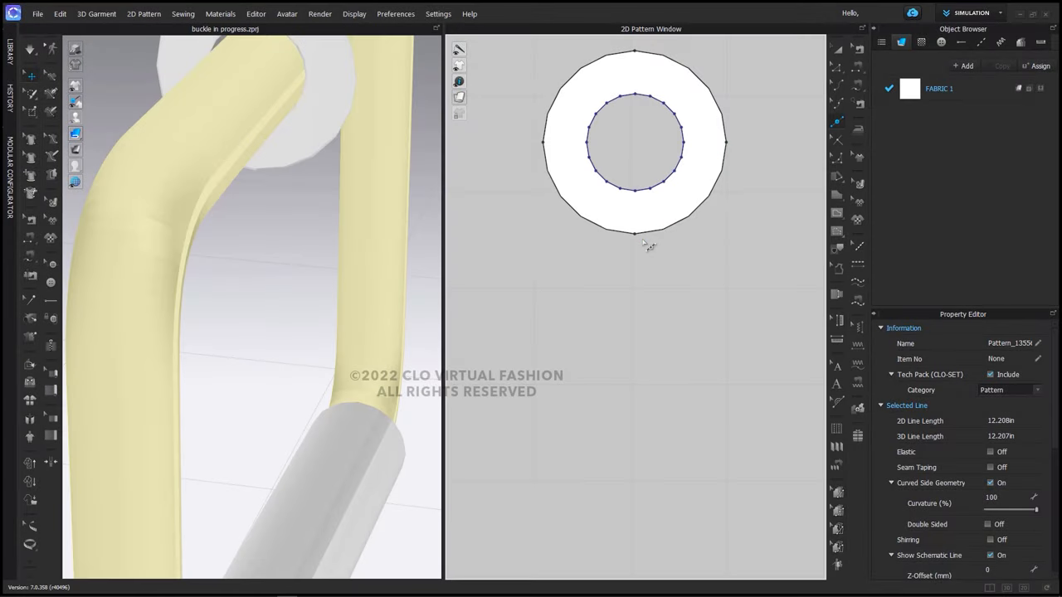
pyautogui.moveTo(642, 241)
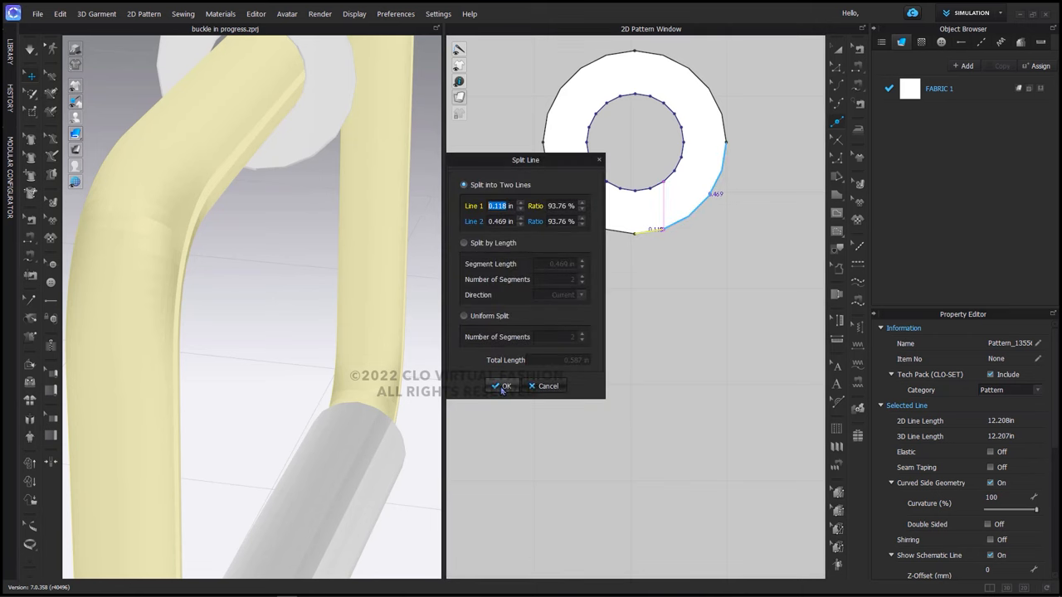
# Step: Split the ring's outer bottom edge with a new point and bring up that point's options
pyautogui.click(496, 205)
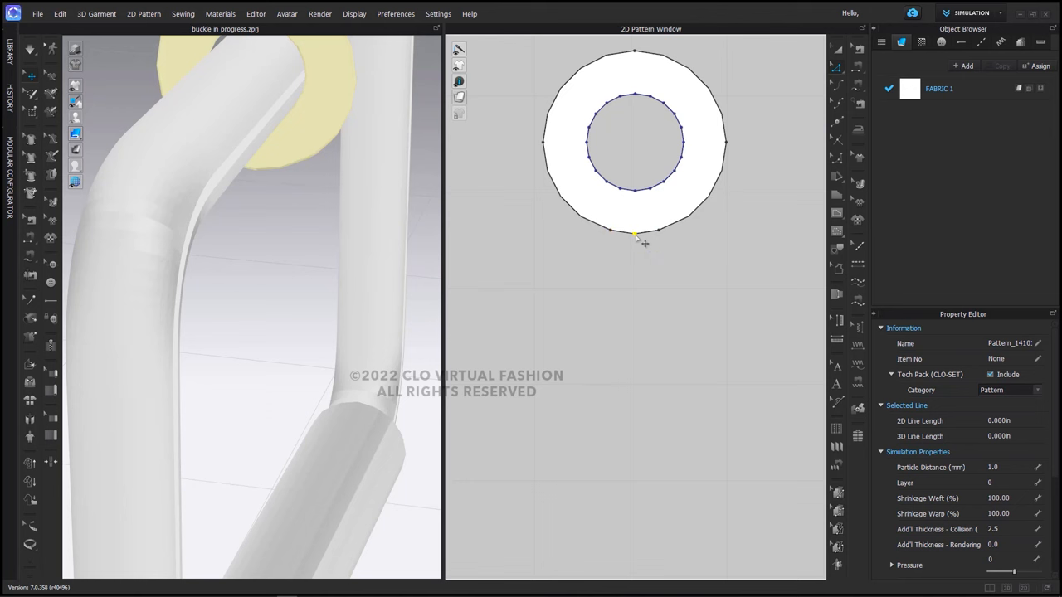
pyautogui.rightClick(634, 235)
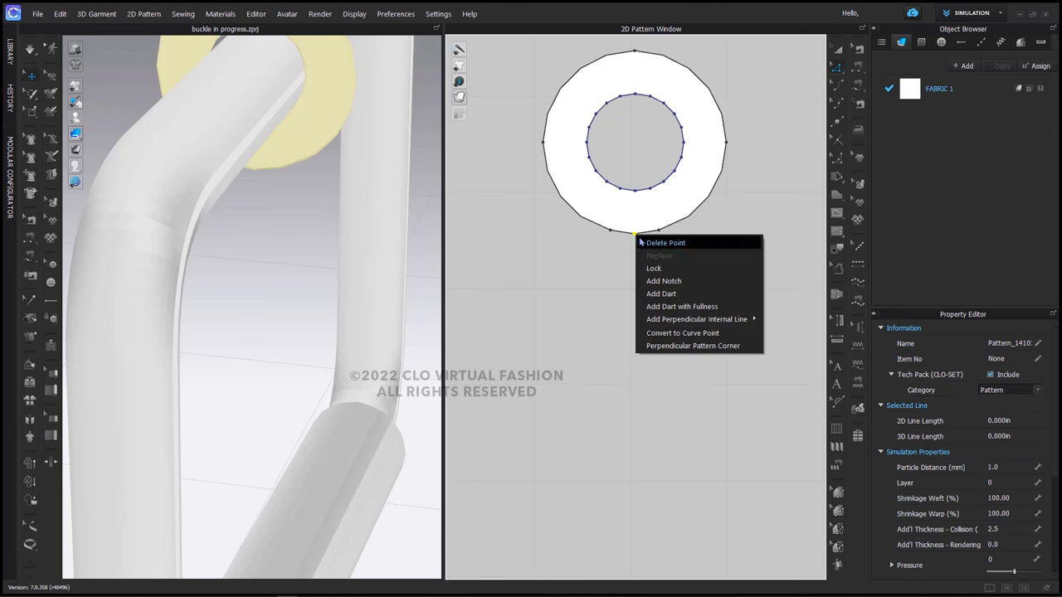
# Step: Delete the bottom point and offset the flat bottom edge outward by 2.12 in
pyautogui.click(664, 243)
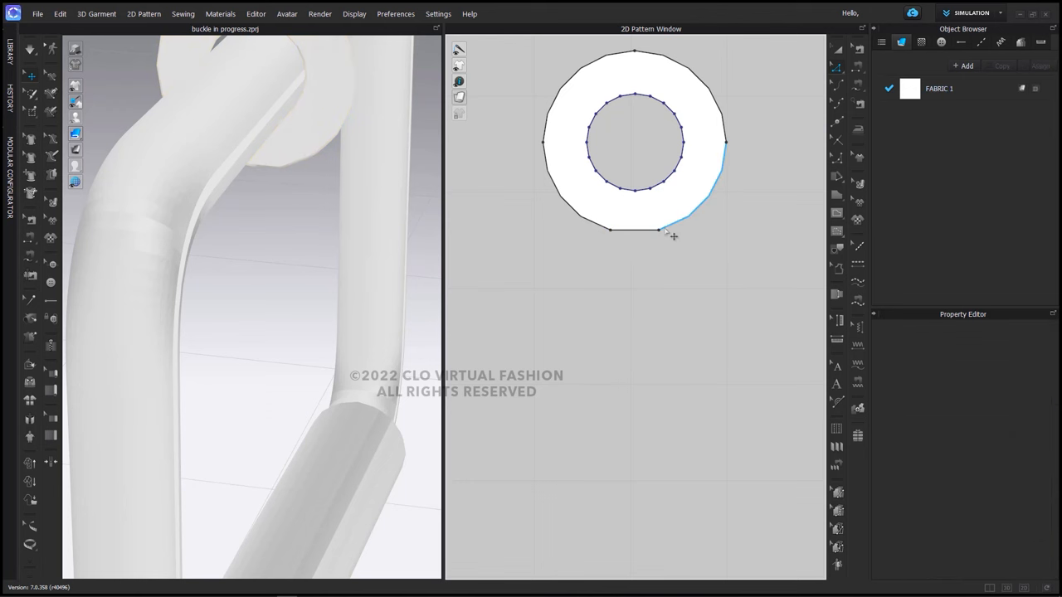
pyautogui.click(672, 216)
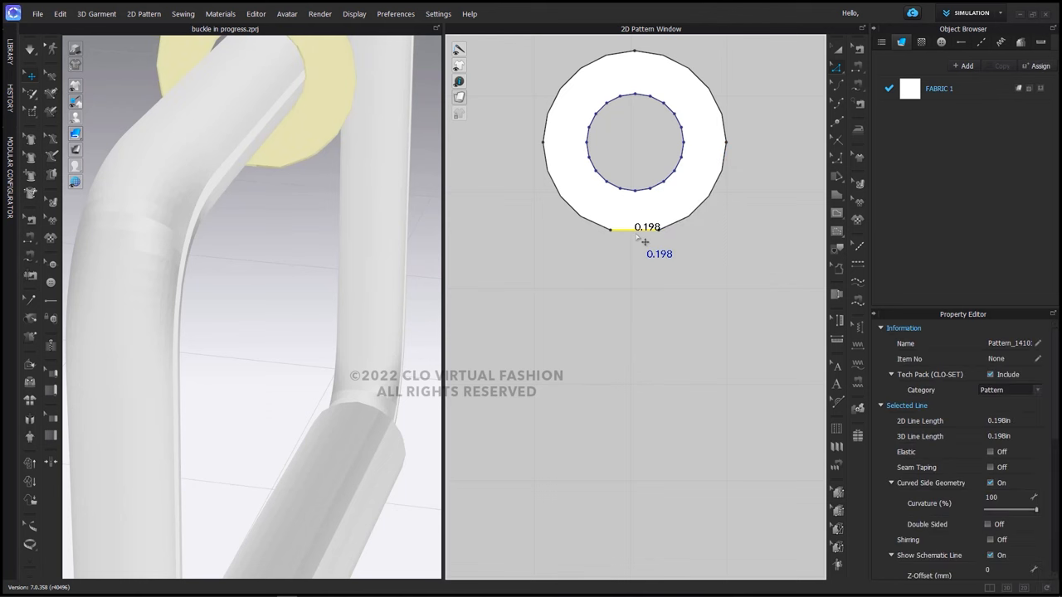
pyautogui.rightClick(638, 232)
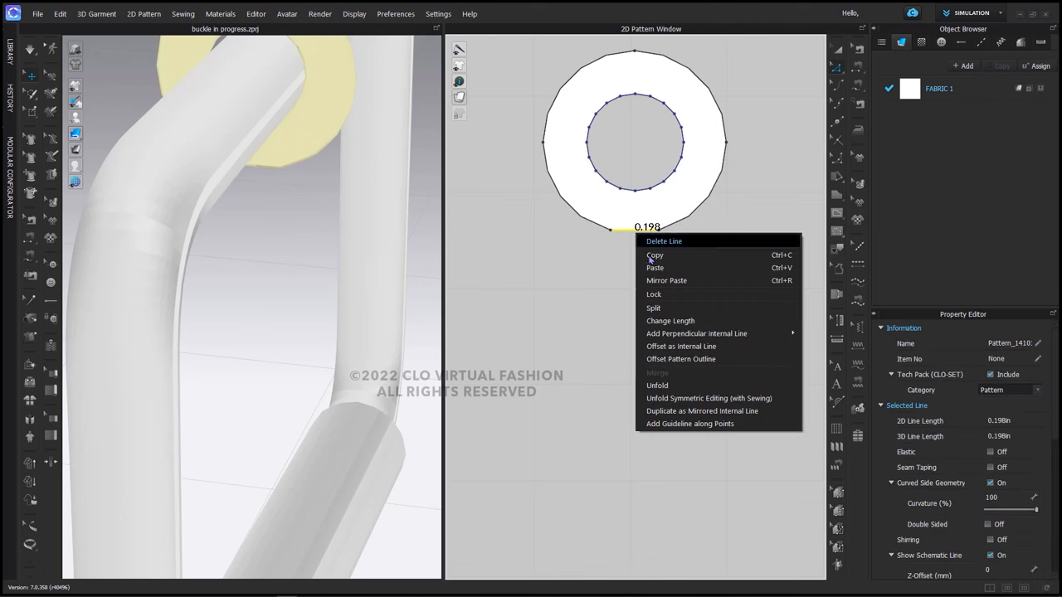
pyautogui.moveTo(688, 358)
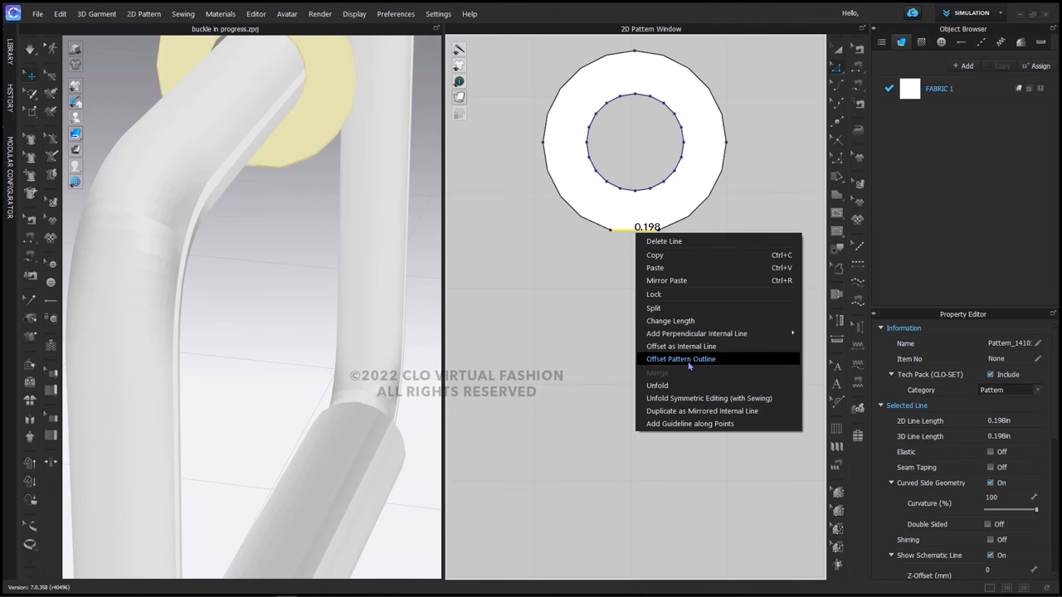
pyautogui.click(680, 358)
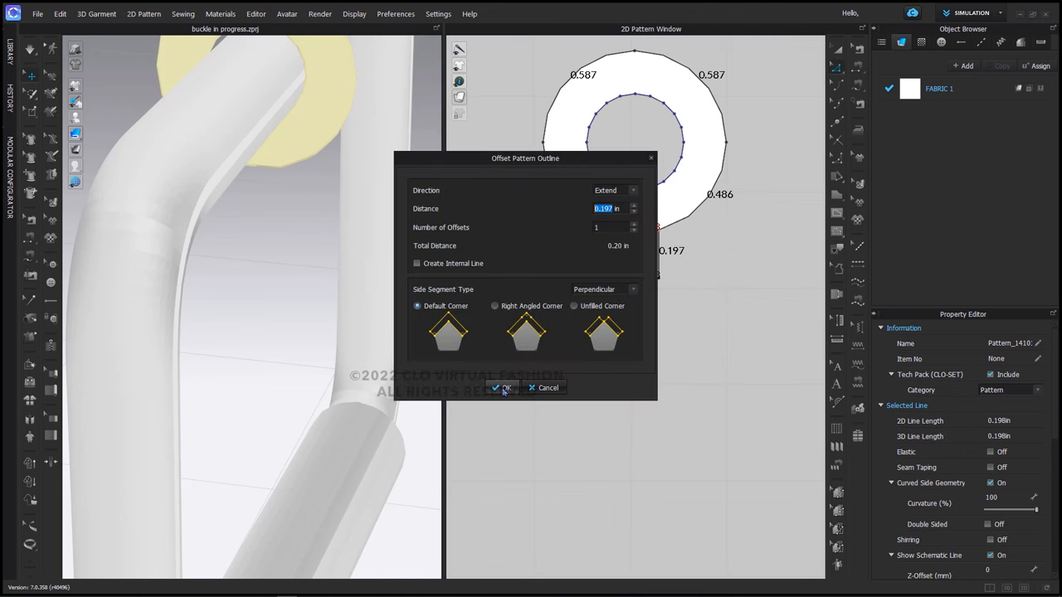
pyautogui.write('2.12')
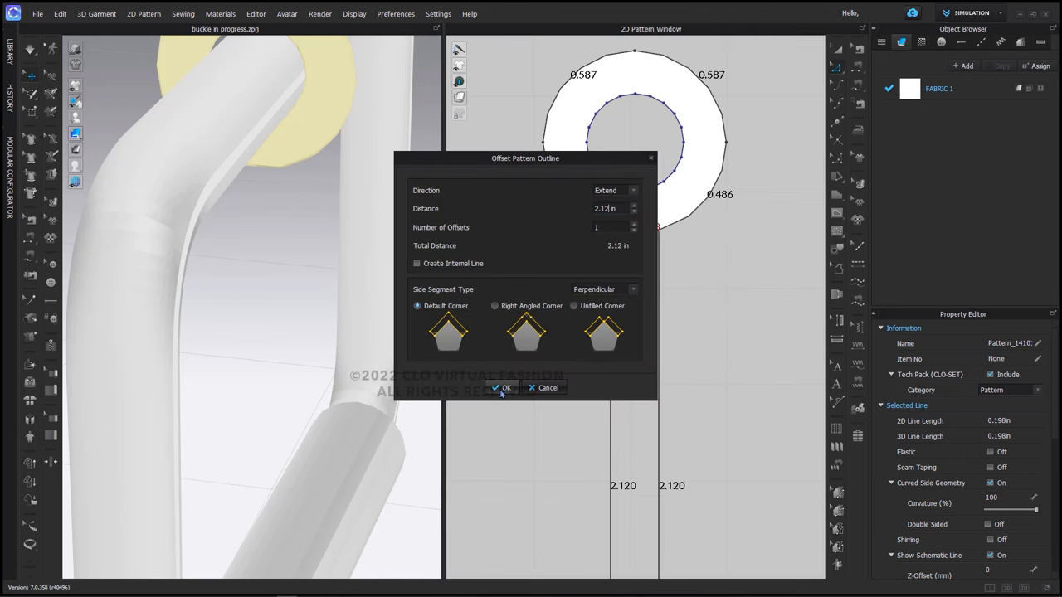
pyautogui.click(502, 387)
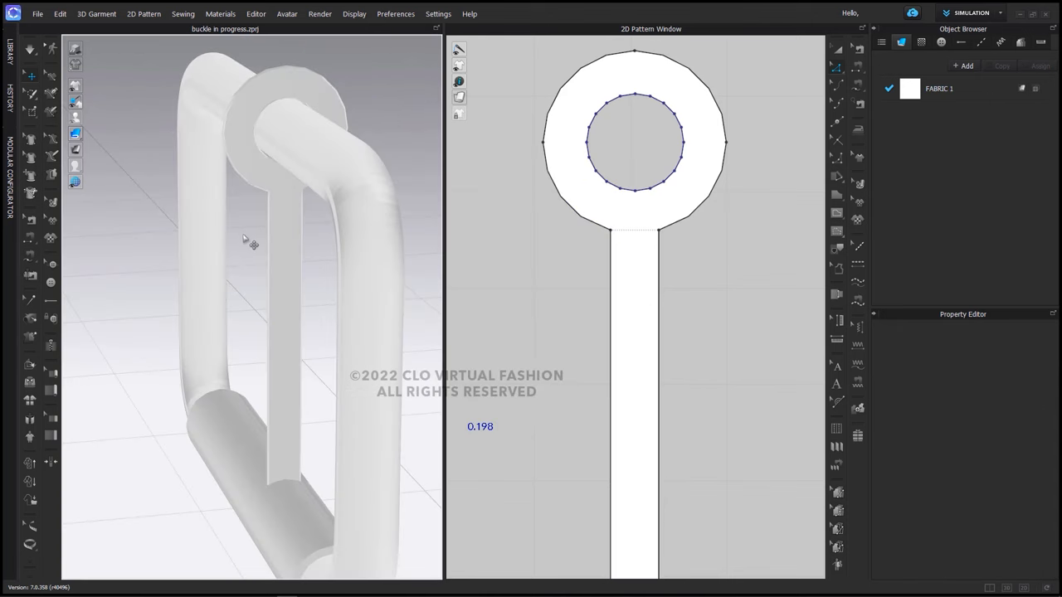
pyautogui.moveTo(243, 241); pyautogui.dragTo(243, 241)
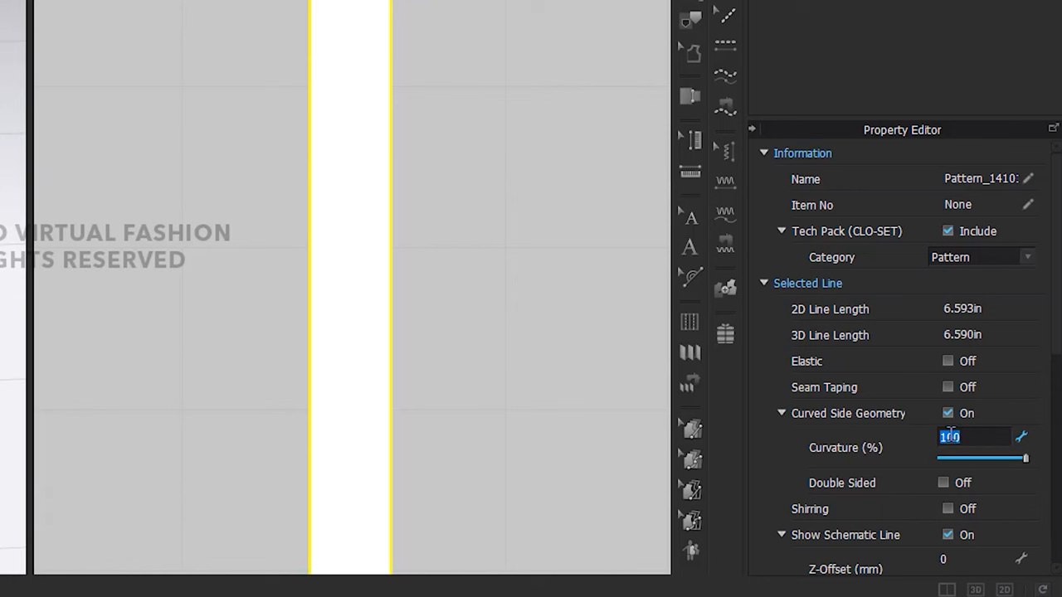
# Step: Set the prong line curvature to 25% and rendering thickness to 8.0
pyautogui.write('25')
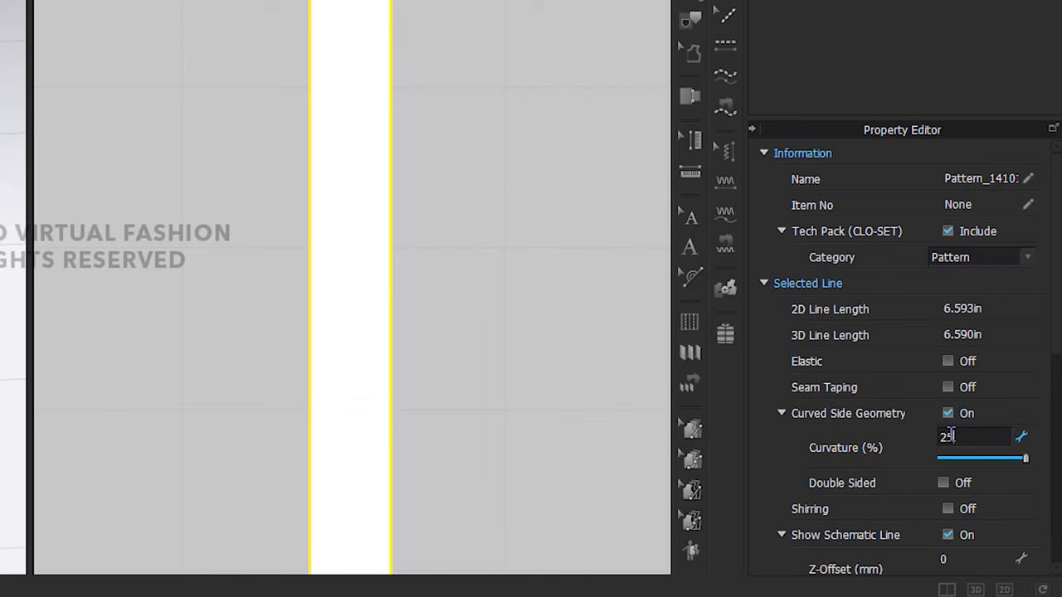
pyautogui.scroll(-3)
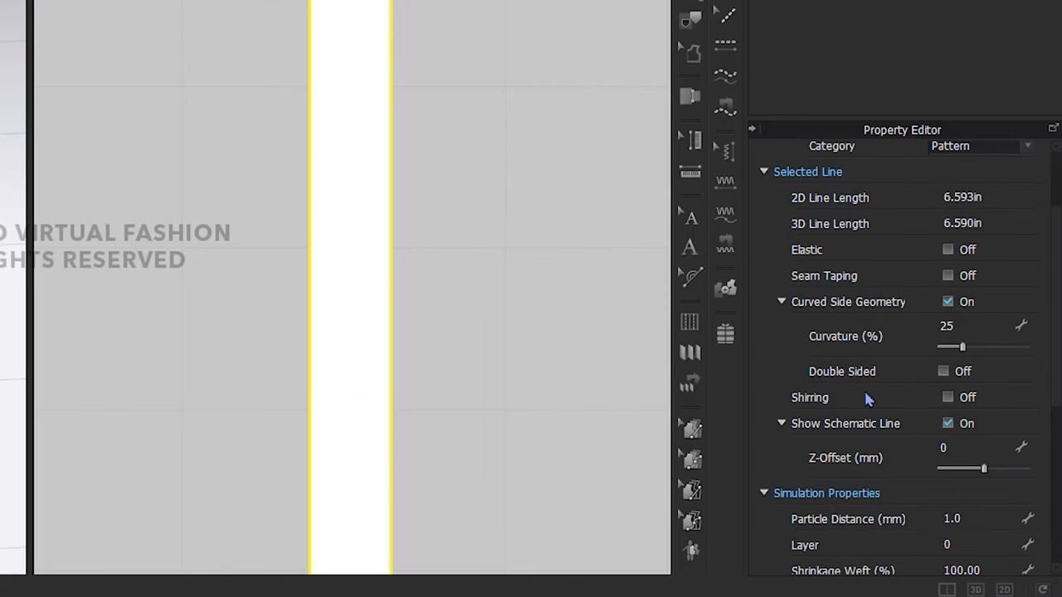
pyautogui.scroll(-3)
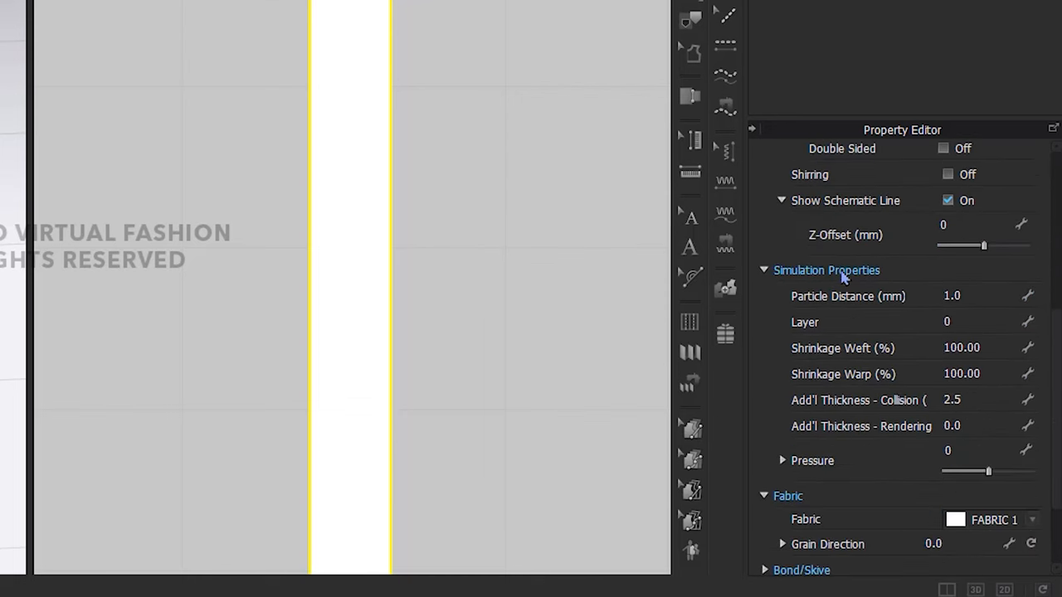
pyautogui.moveTo(978, 425)
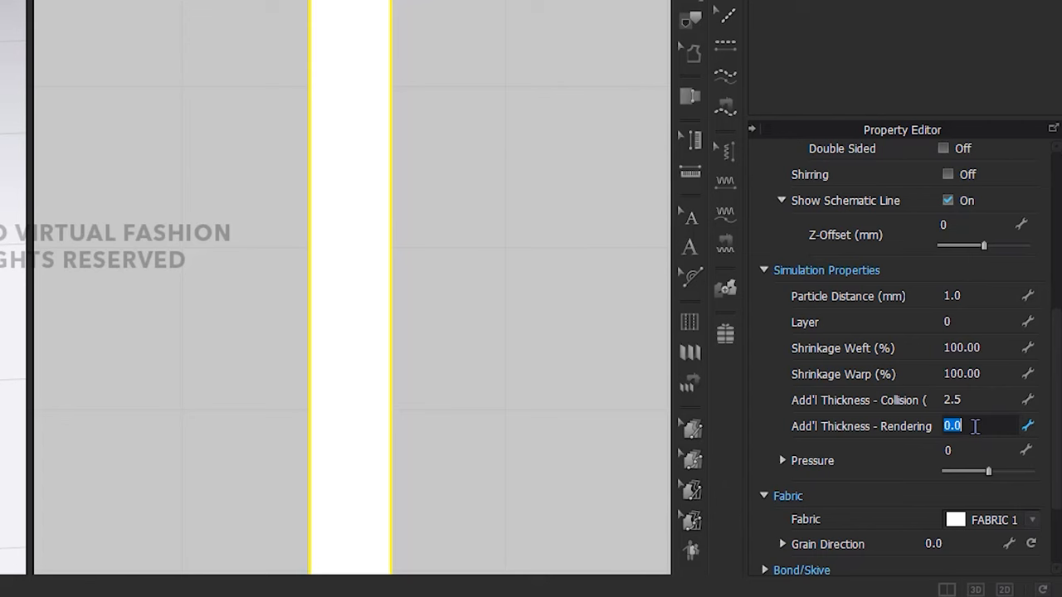
pyautogui.write('8.0')
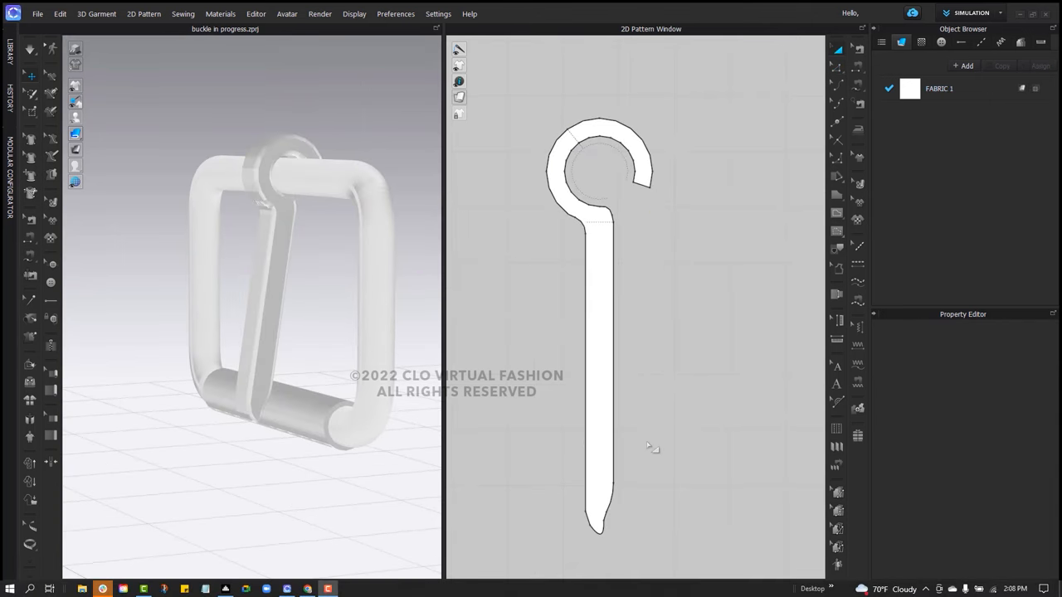
# Step: Set FABRIC 1's material type to Metal in the Property Editor
pyautogui.click(601, 514)
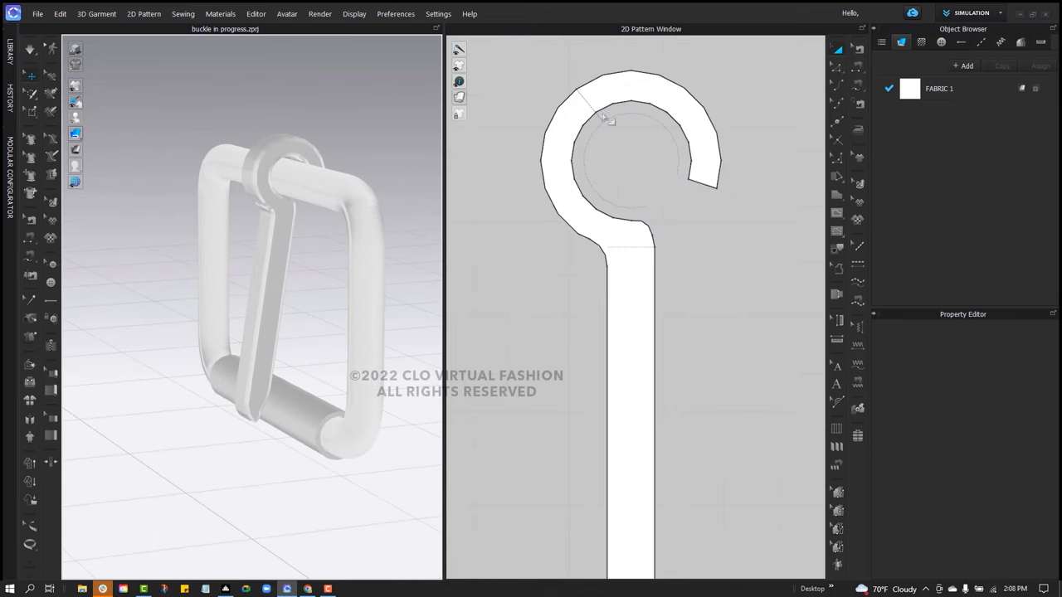
pyautogui.click(619, 267)
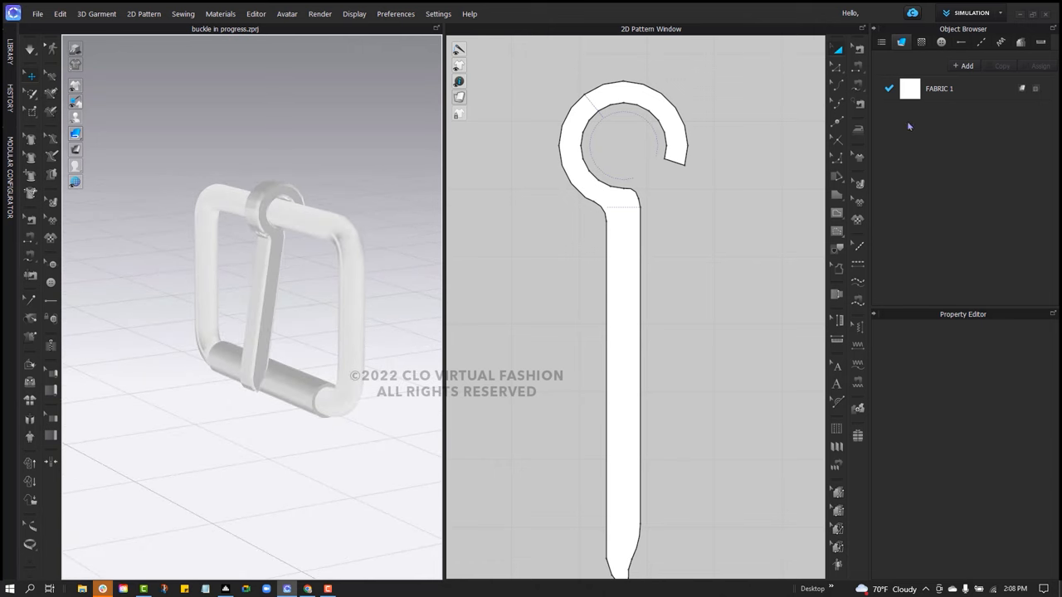
pyautogui.click(939, 88)
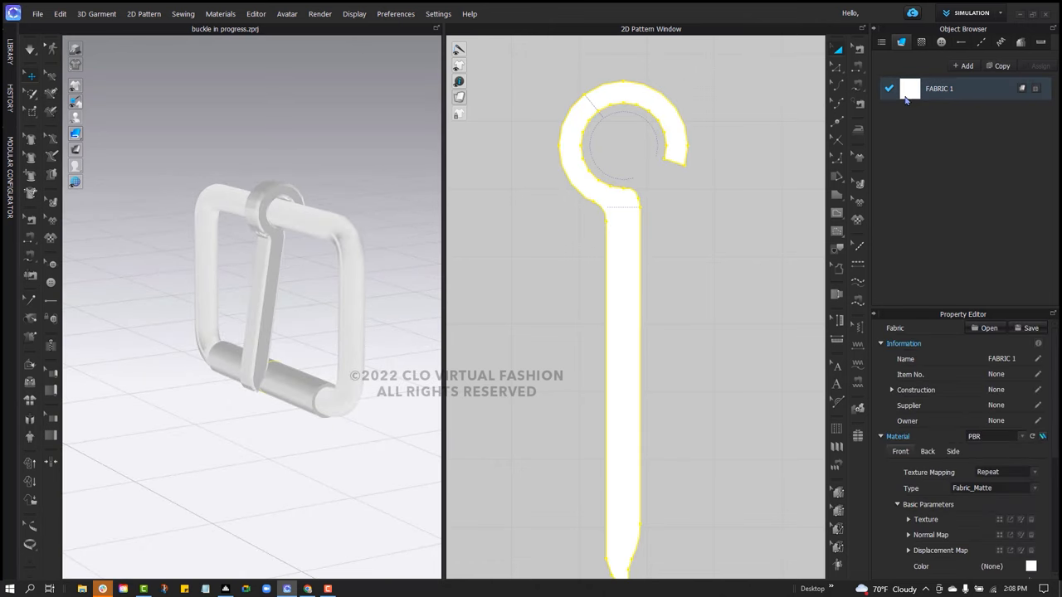
pyautogui.click(991, 487)
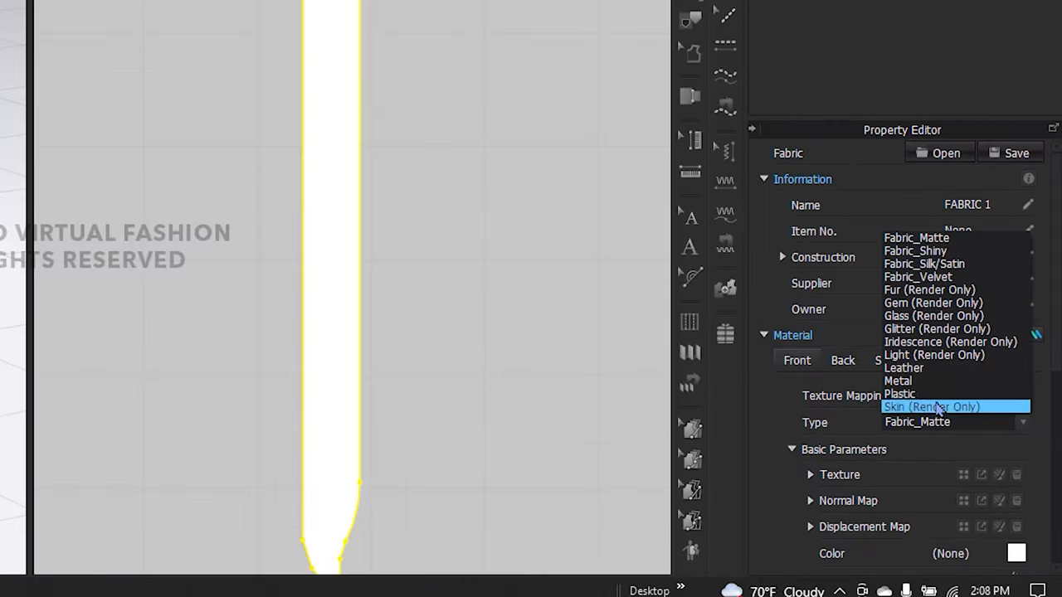
pyautogui.click(897, 380)
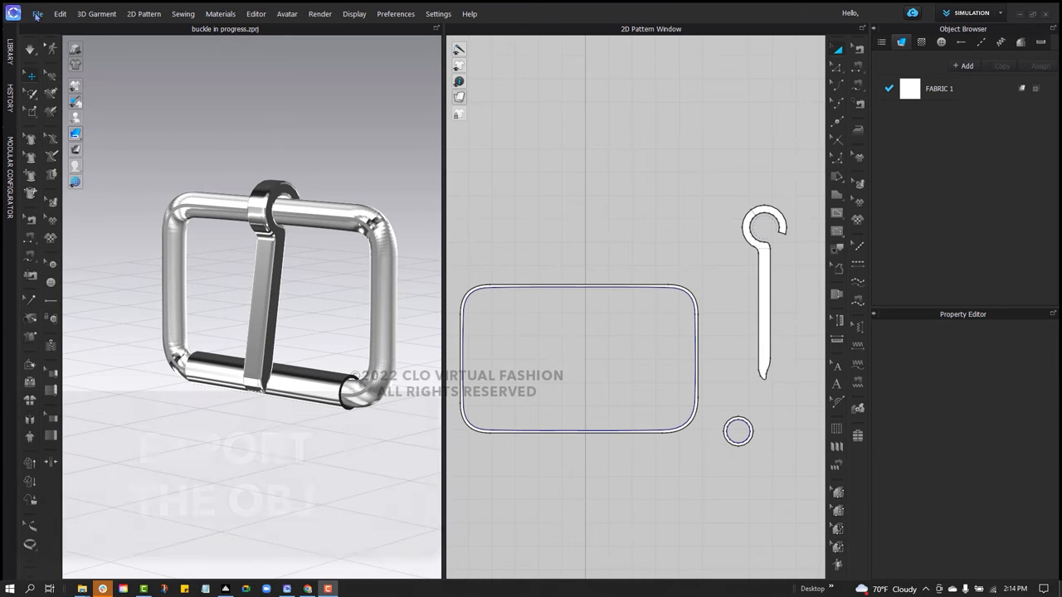
# Step: Export the buckle as OBJ 'Single Prong Roller Belt Buckle' and add it to the jacket
pyautogui.click(37, 13)
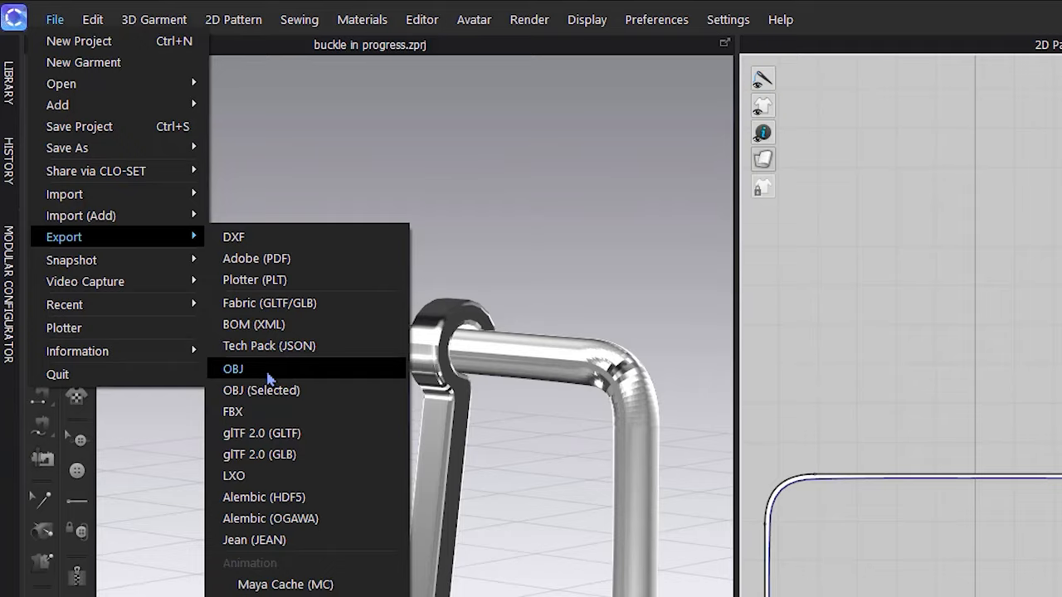
pyautogui.click(233, 369)
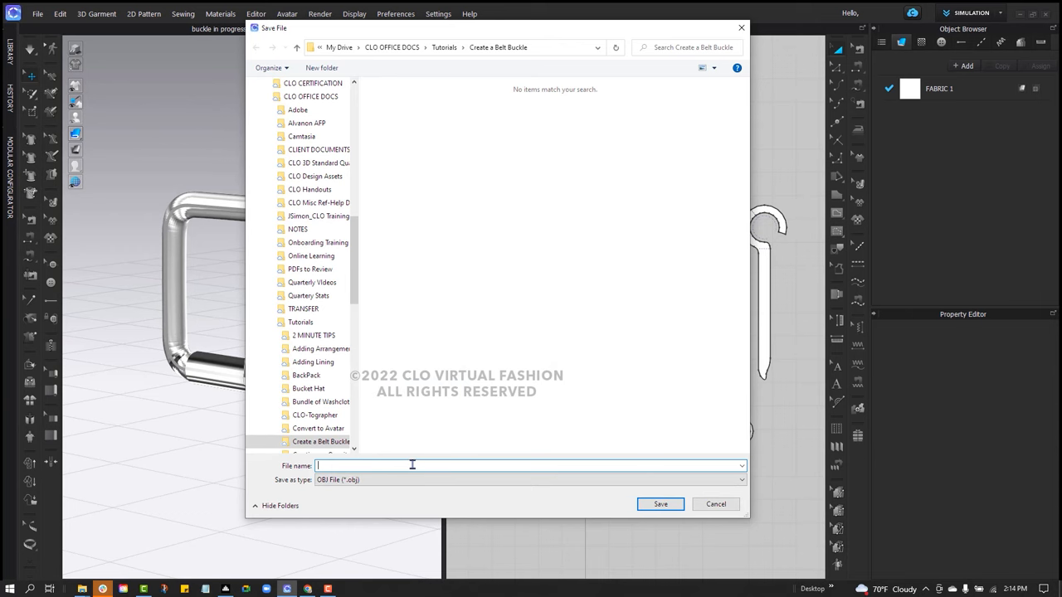
pyautogui.write('Single Prong Roller Belt B')
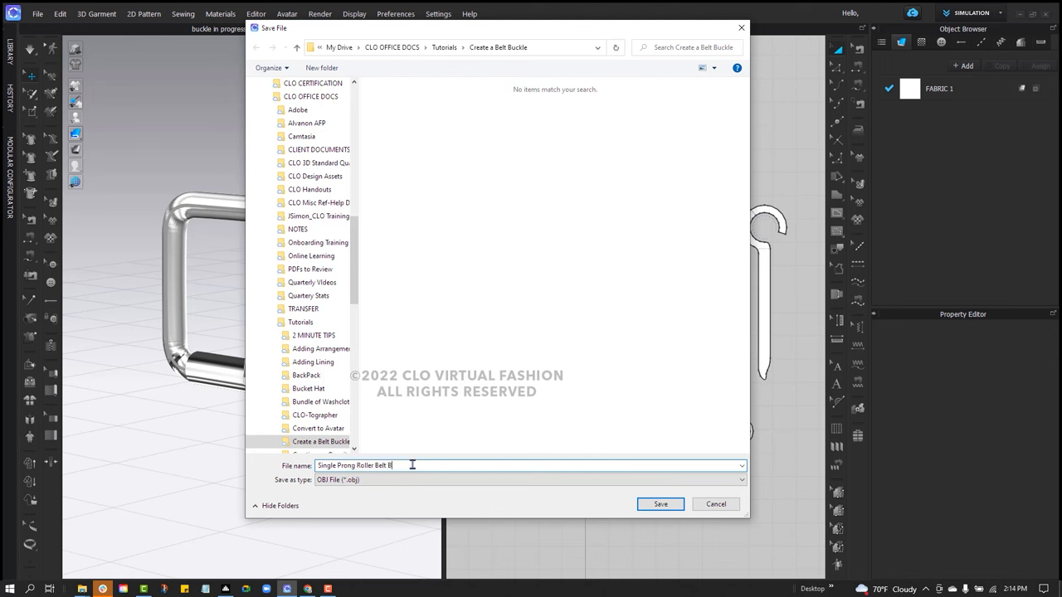
pyautogui.write('uckle')
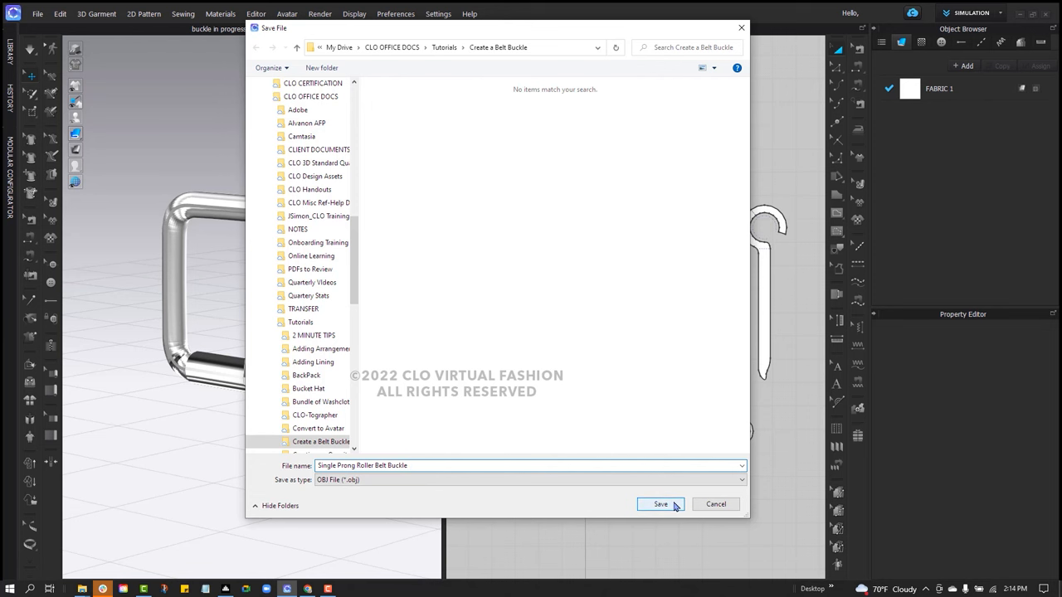
pyautogui.click(660, 503)
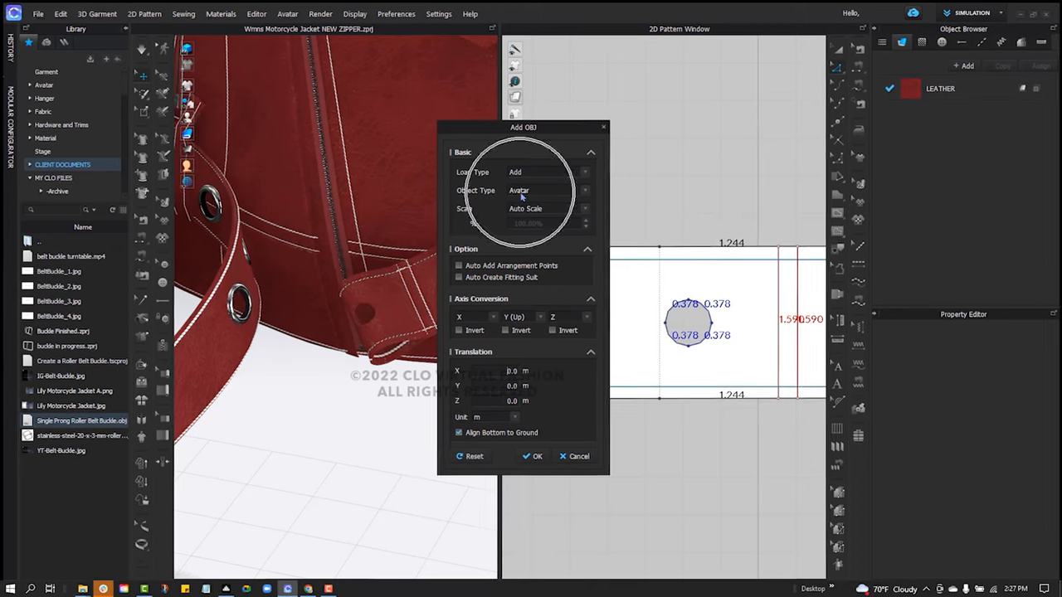
pyautogui.click(533, 456)
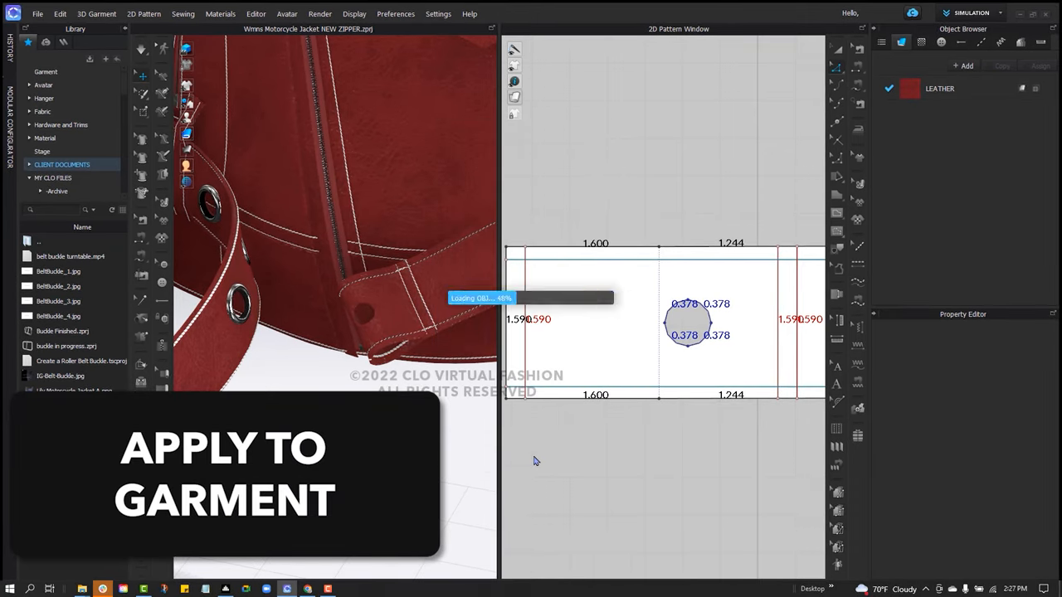